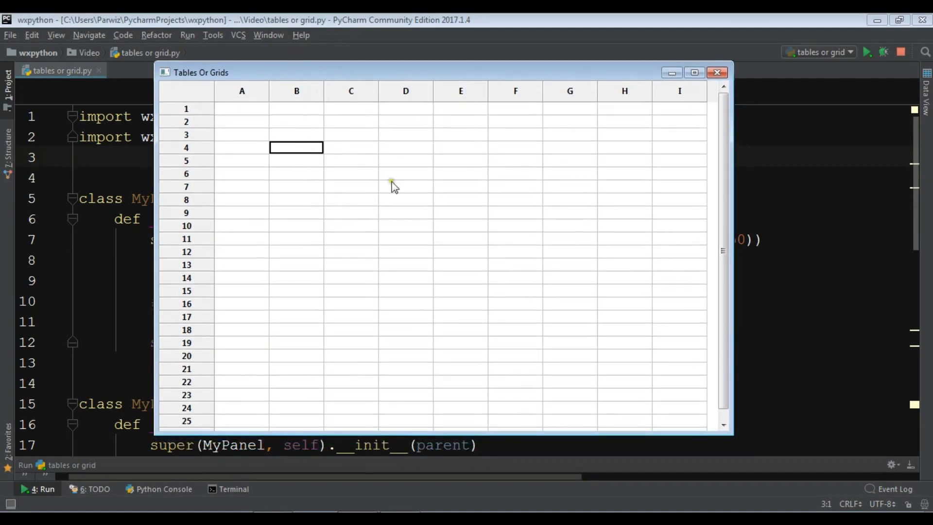
# Step: Type in the empty grid, then close the app and scroll through tables or grid.py
pyautogui.write('fdfd')
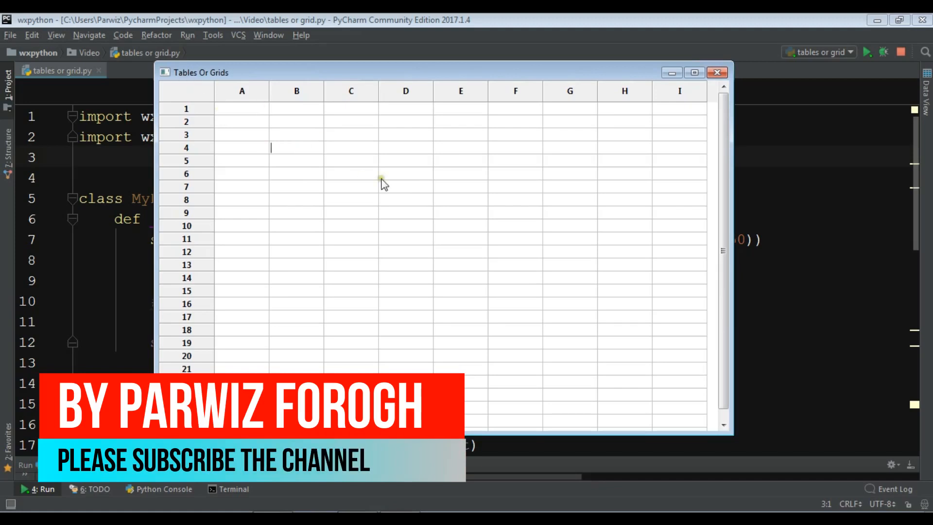
pyautogui.click(405, 173)
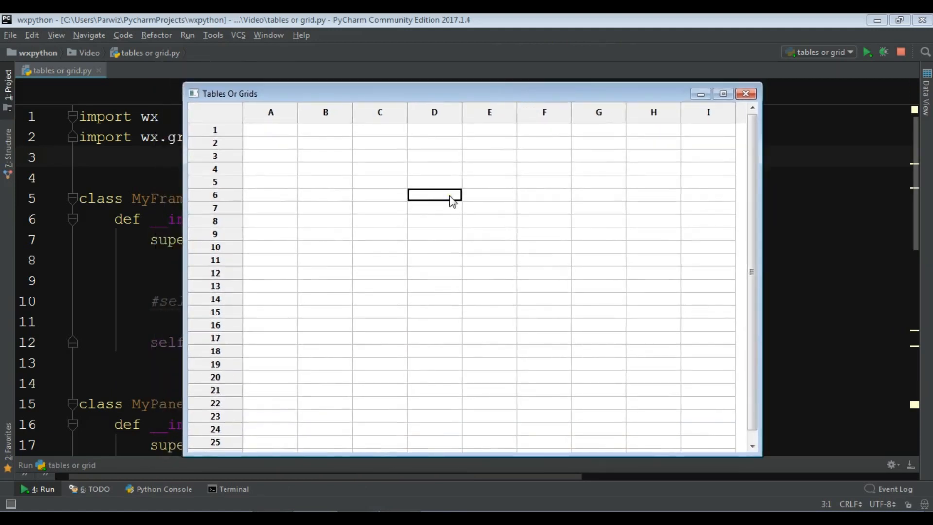
pyautogui.moveTo(601, 98)
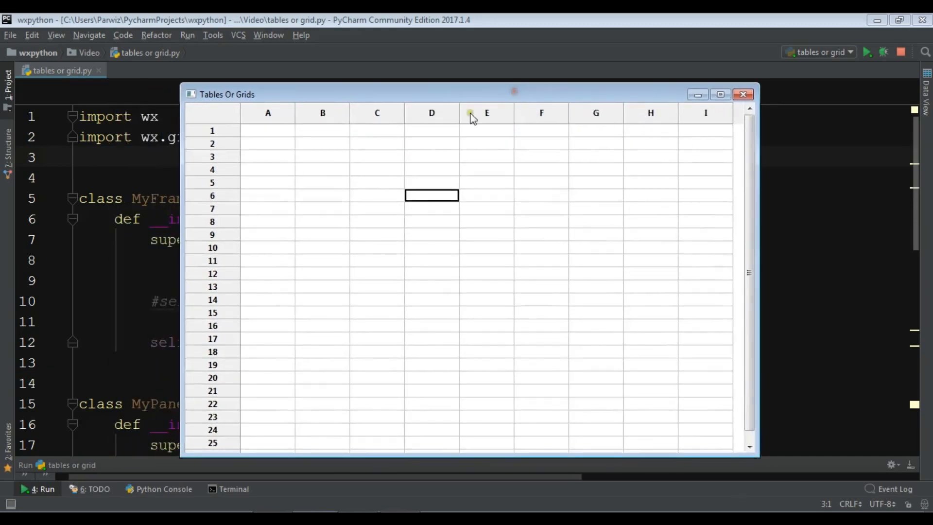
pyautogui.moveTo(758, 93)
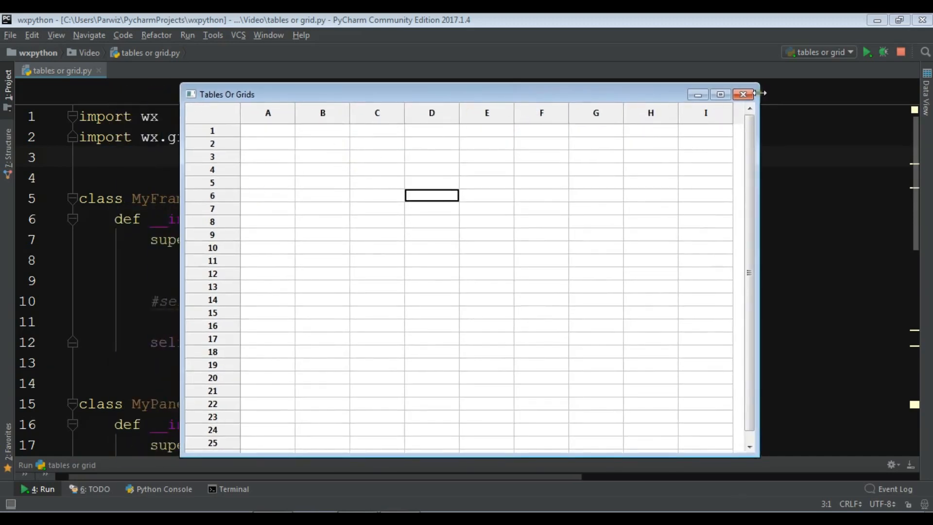
pyautogui.click(743, 94)
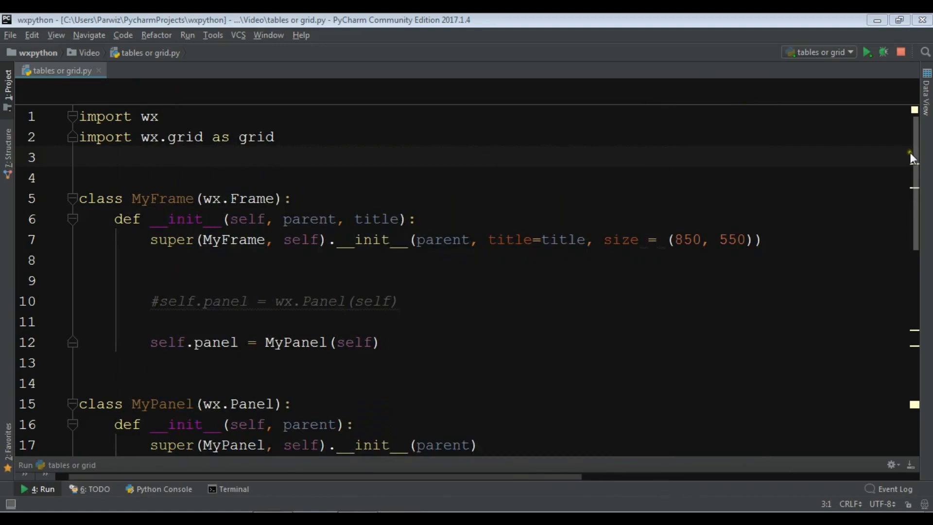
pyautogui.scroll(-3)
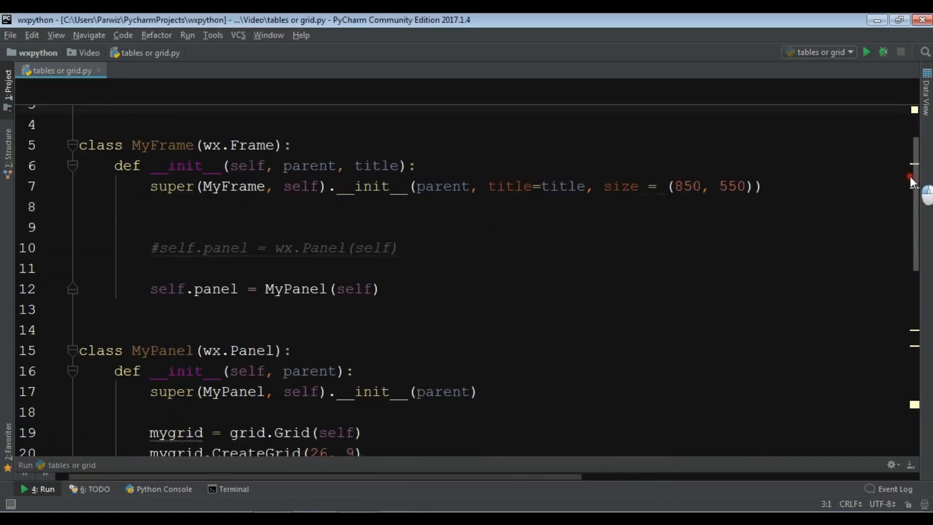
pyautogui.scroll(-3)
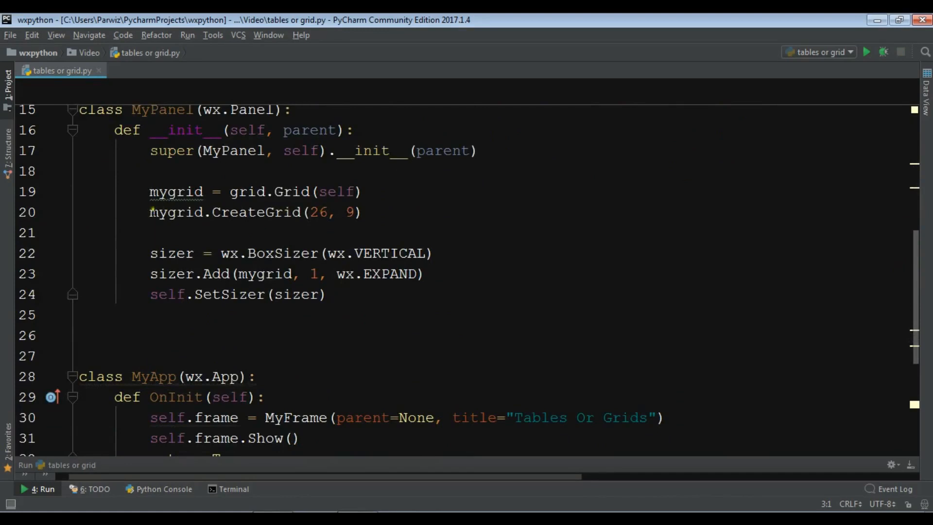
pyautogui.moveTo(336, 229)
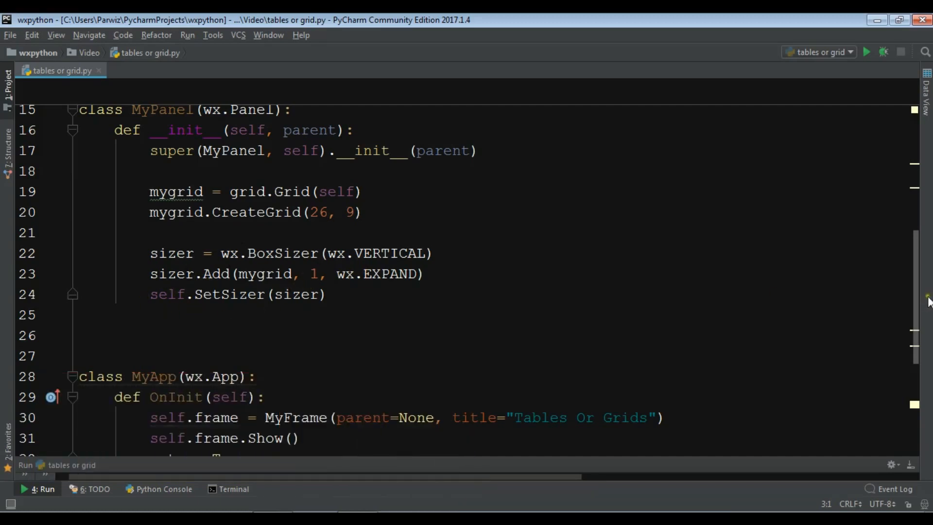
pyautogui.scroll(3)
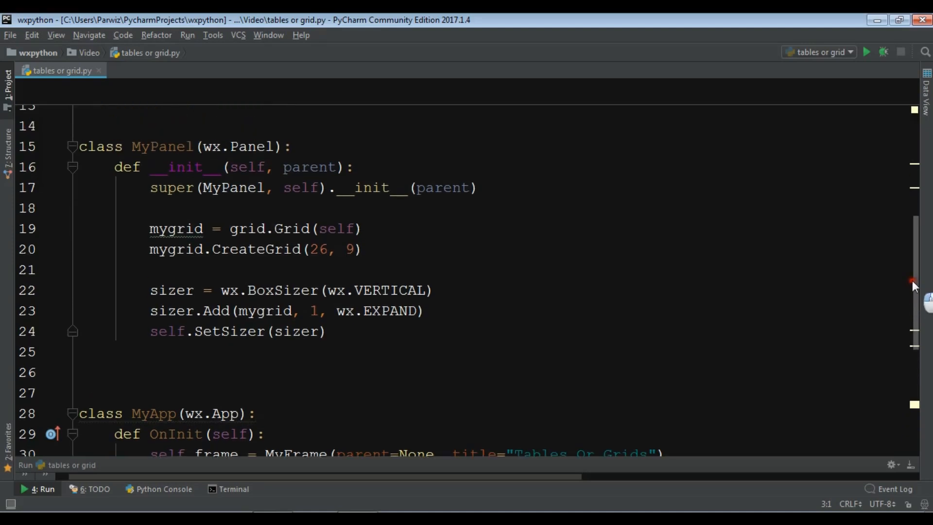
pyautogui.scroll(3)
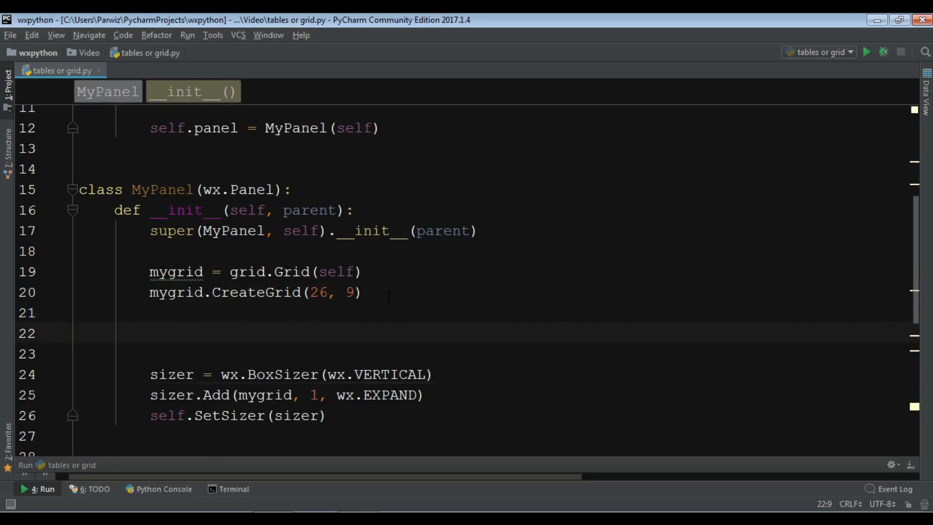
# Step: Type mygrid.SetCellValue(1,1,"Hello") on the new line after CreateGrid(26, 9)
pyautogui.write('mygrid')
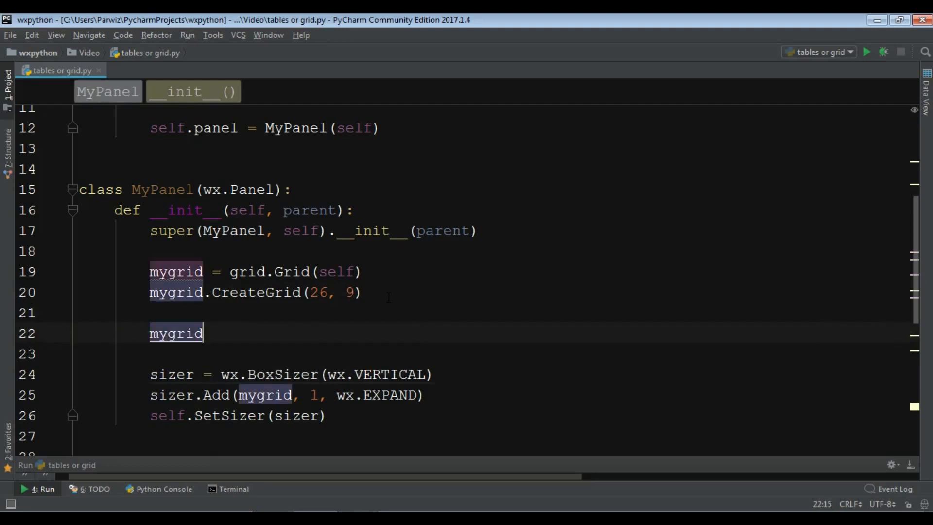
pyautogui.write('.')
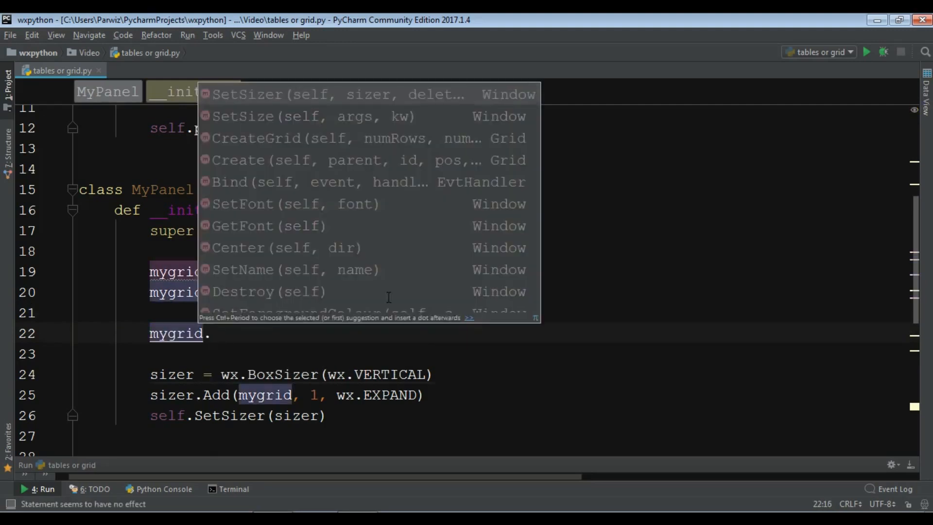
pyautogui.write('SetCellValue(')
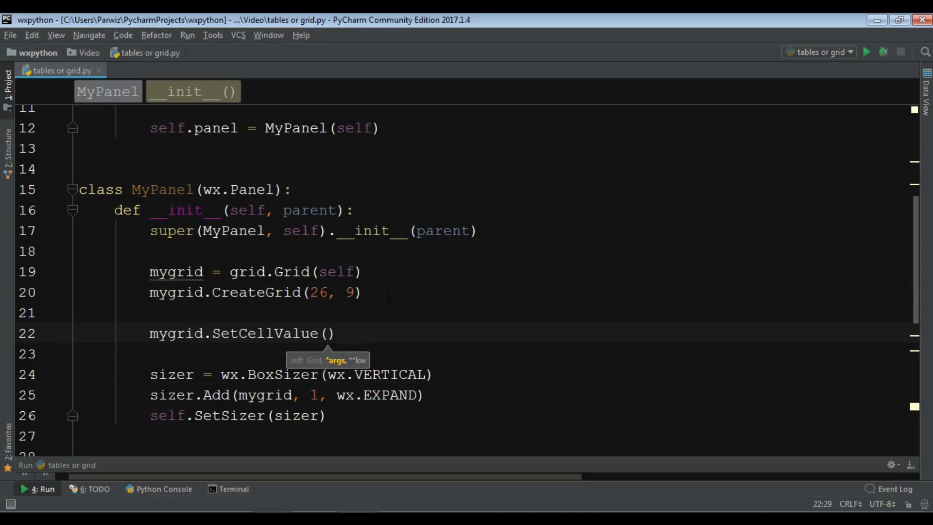
pyautogui.write('1,')
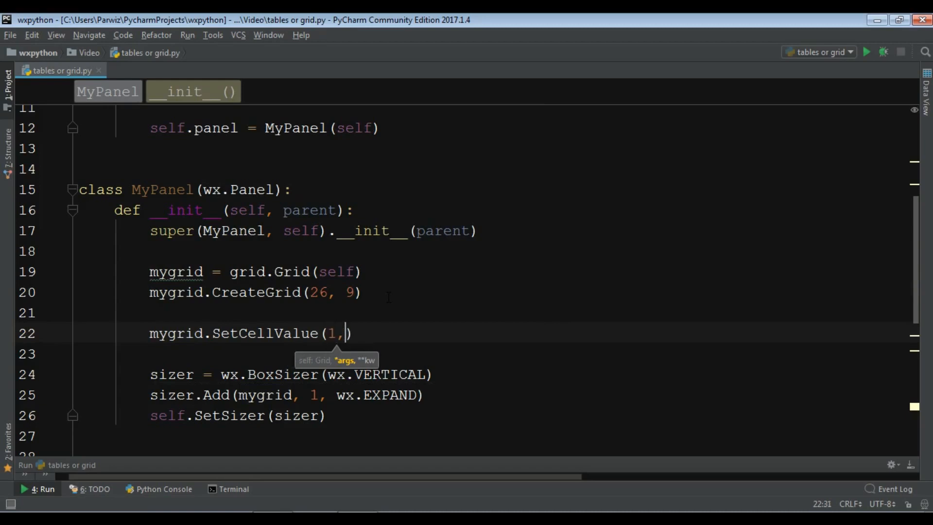
pyautogui.write('1,')
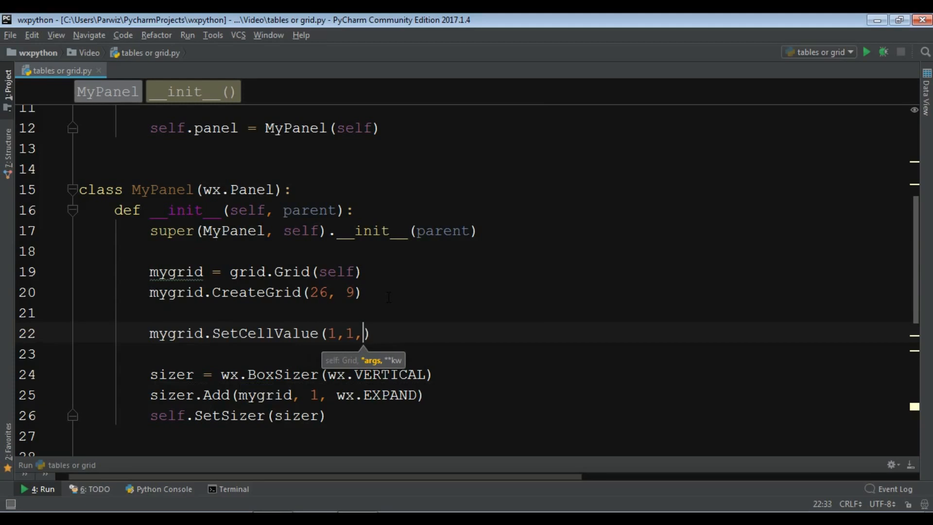
pyautogui.write('"Hello"')
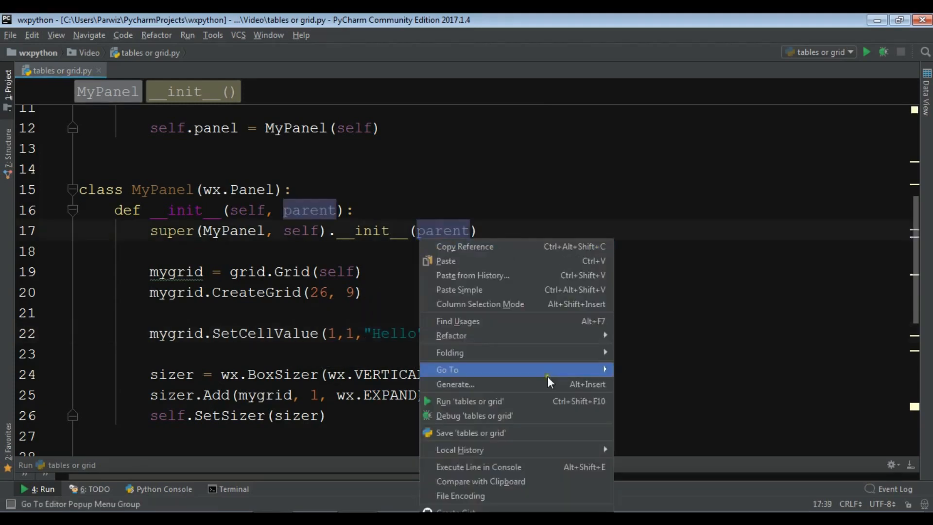
pyautogui.click(469, 400)
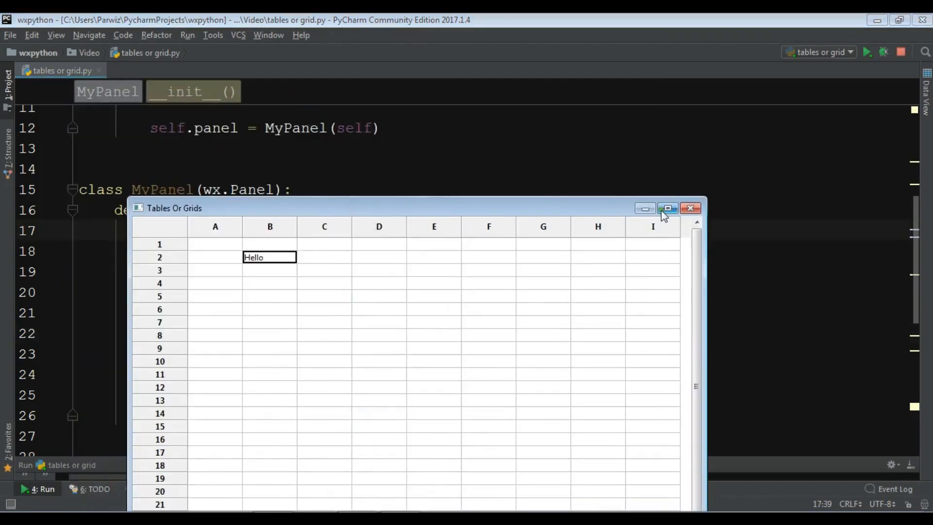
pyautogui.click(690, 208)
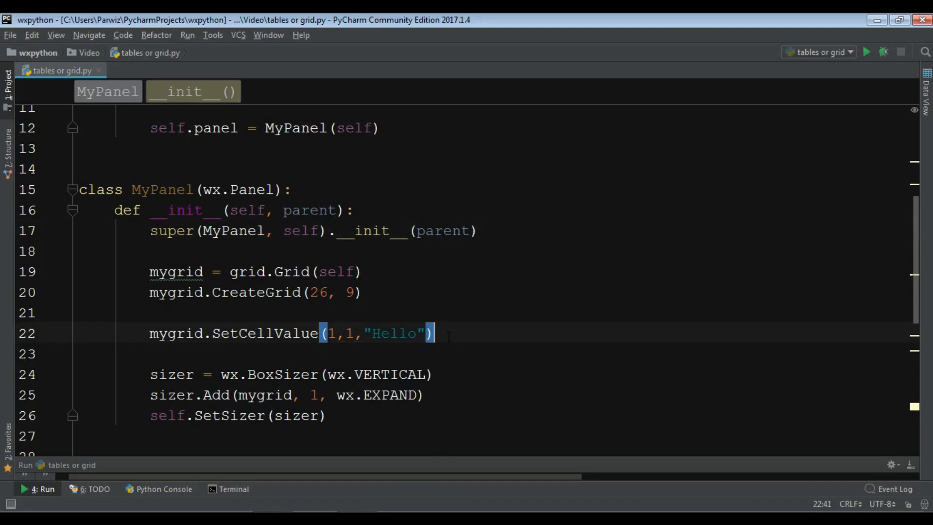
# Step: Start a mygrid.SetCellFont(1,1, ...) call below SetCellValue using autocomplete
pyautogui.write('m')
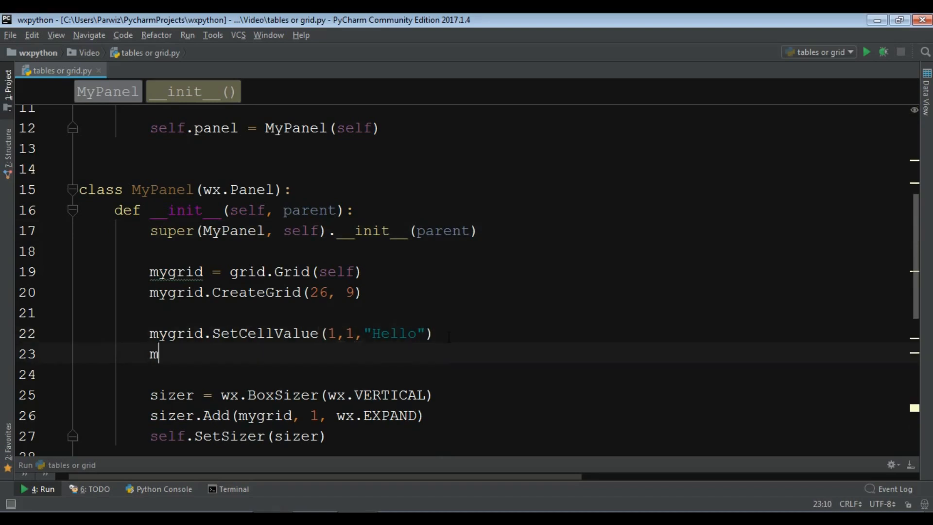
pyautogui.write('ygrid')
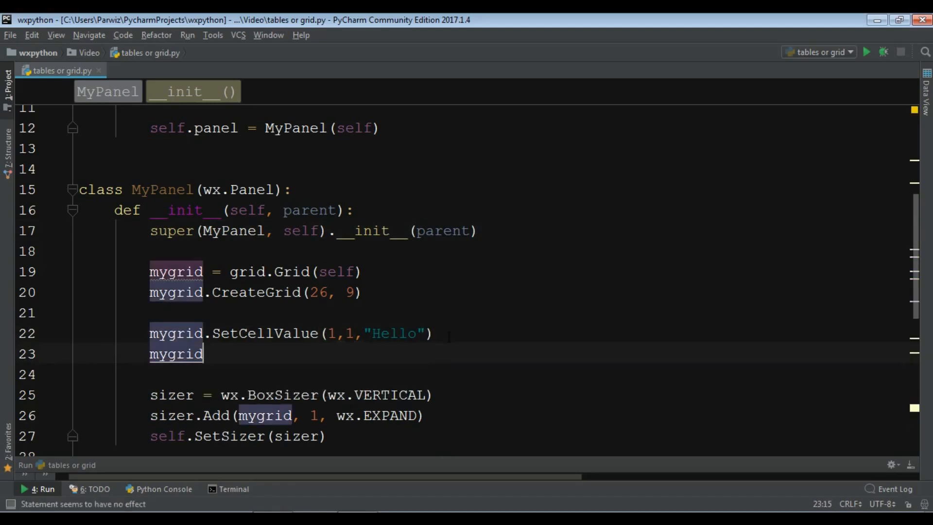
pyautogui.write('.Set')
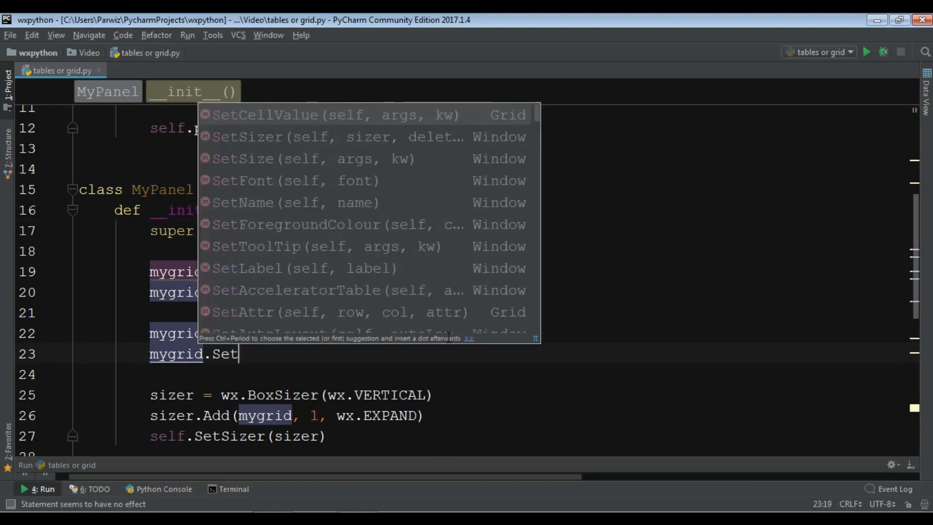
pyautogui.write('Cell')
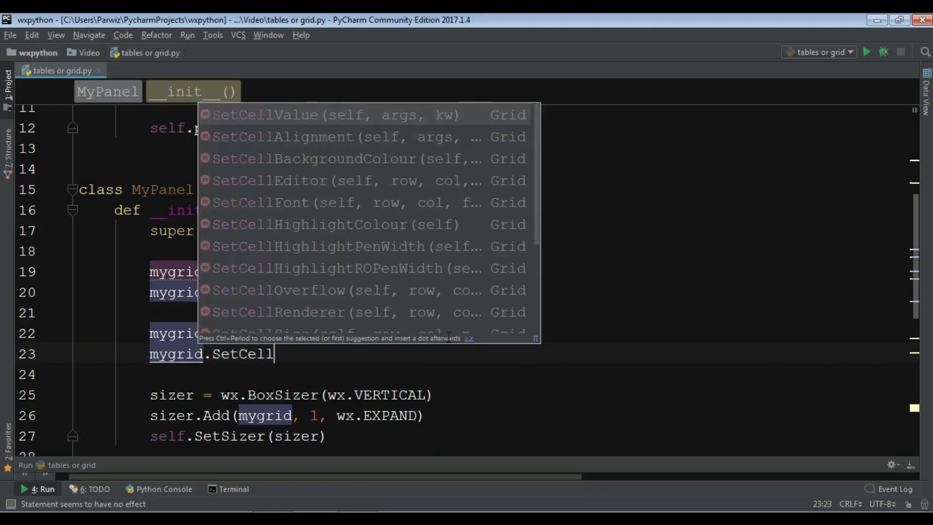
pyautogui.click(259, 202)
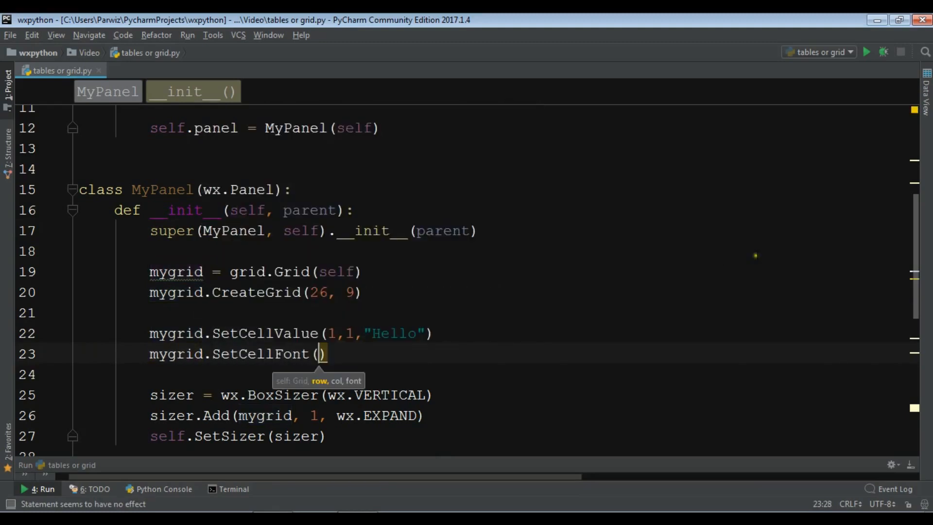
pyautogui.write('1,1,')
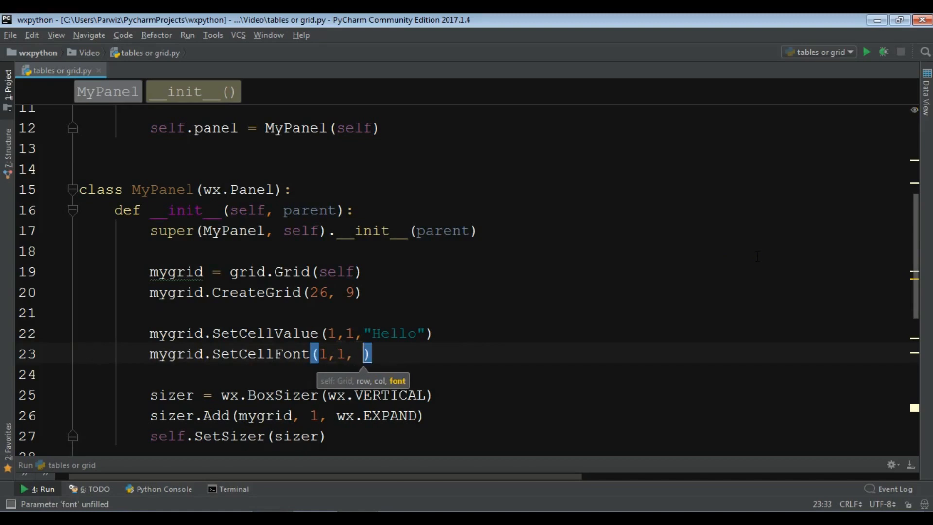
# Step: Pass wx.Font(15, wx.ROMAN, wx.ITALIC, wx.NORMAL) as the cell's font
pyautogui.write('wx.F')
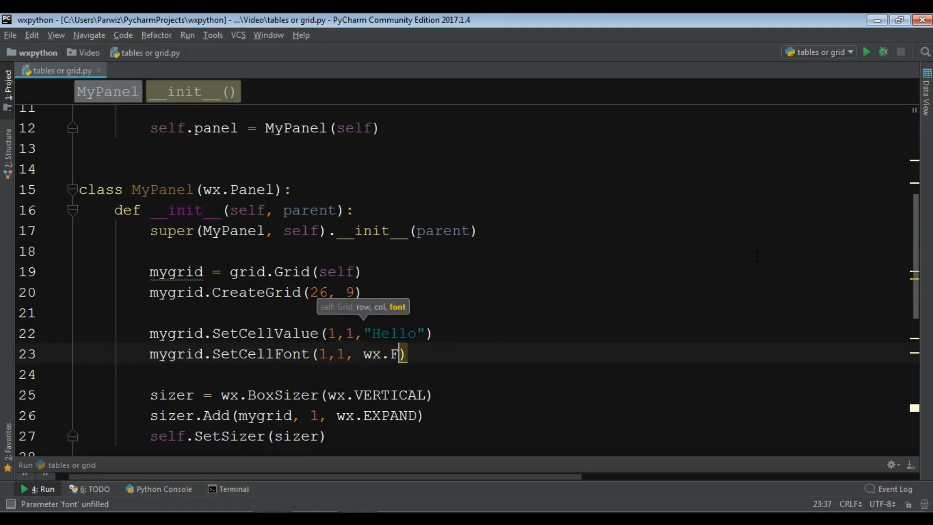
pyautogui.write('ont()')
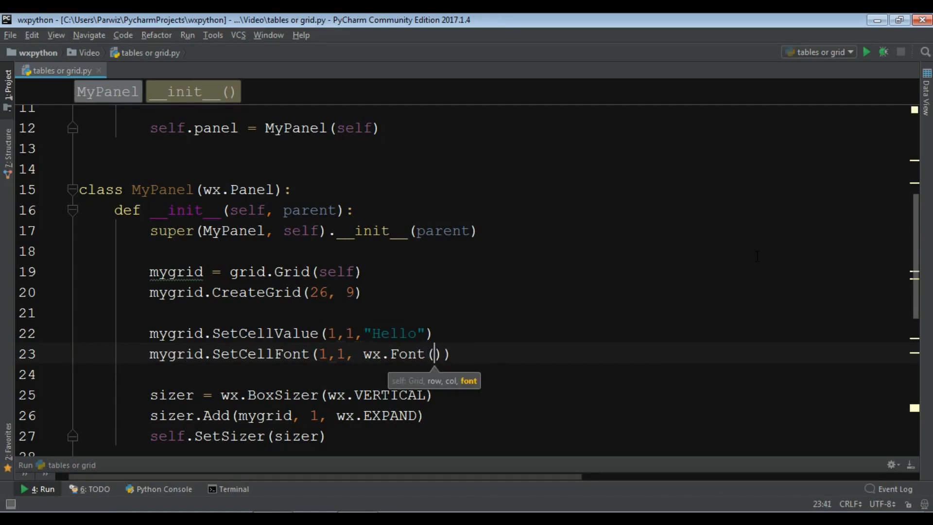
pyautogui.write('15, wx.')
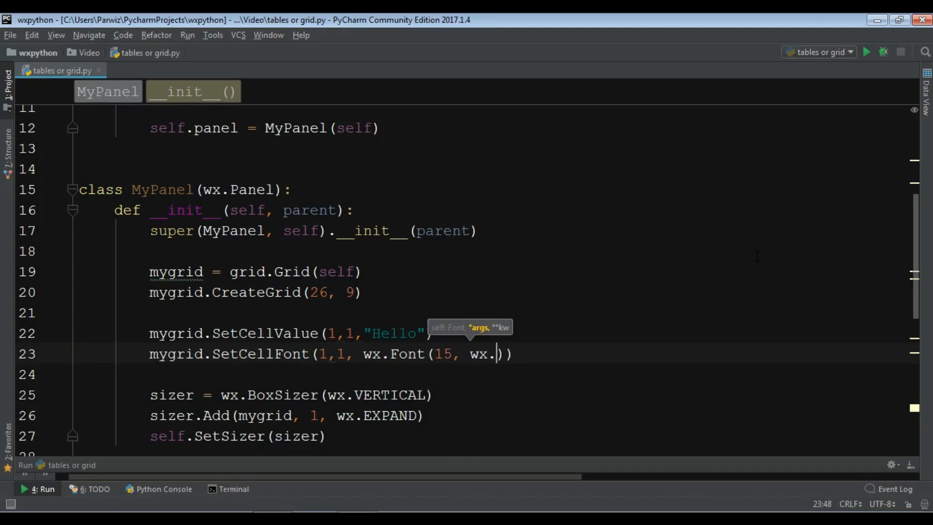
pyautogui.write('ROMAN, wx.')
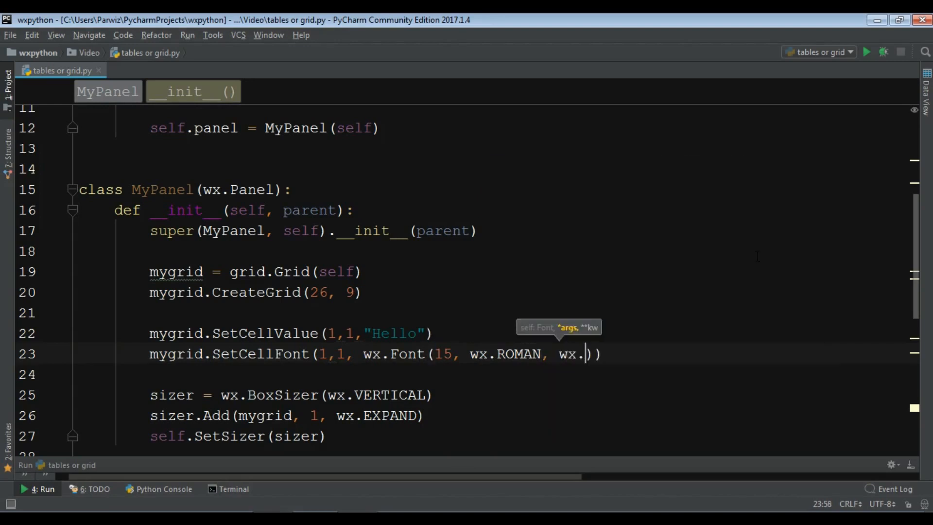
pyautogui.write('IT')
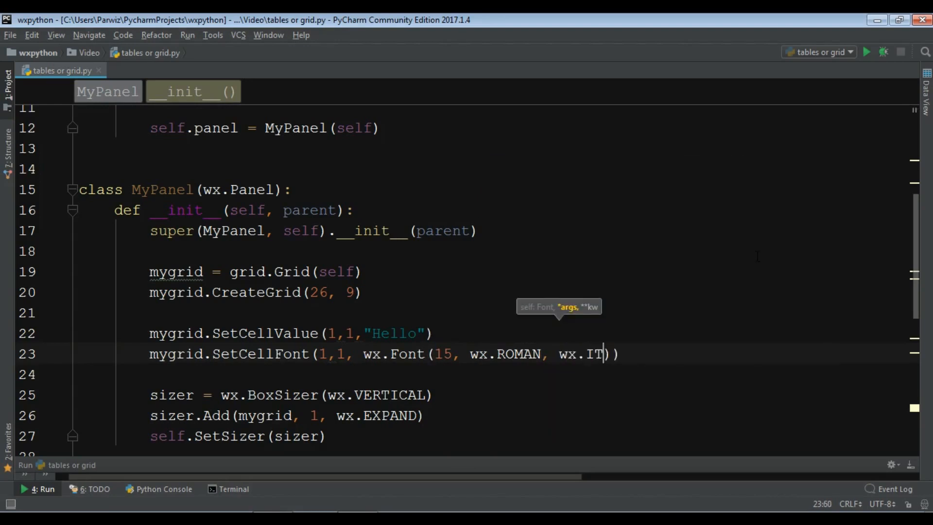
pyautogui.write('ALIC')
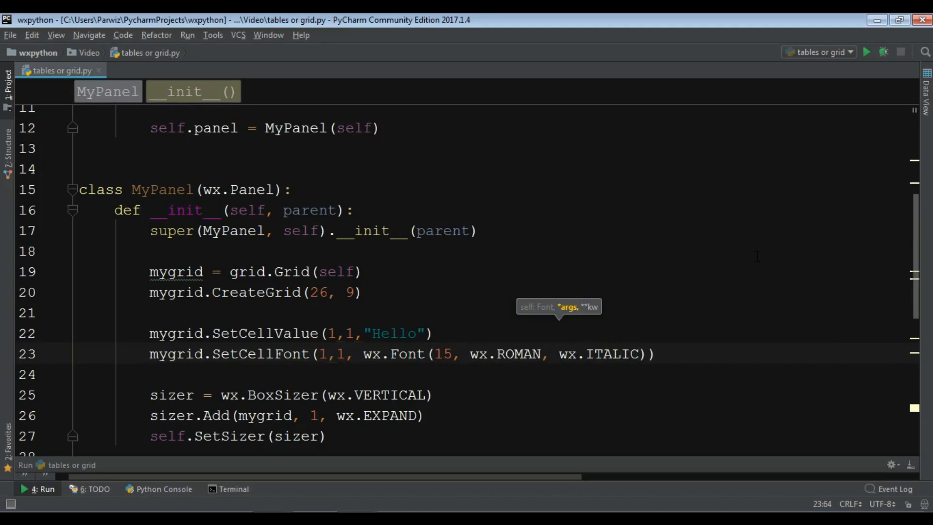
pyautogui.write(', wx.')
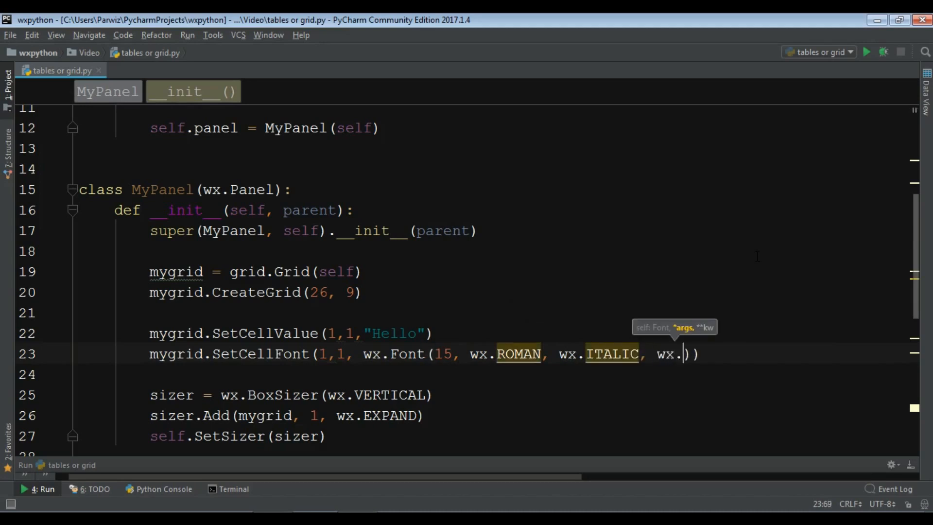
pyautogui.write('NORMAL')
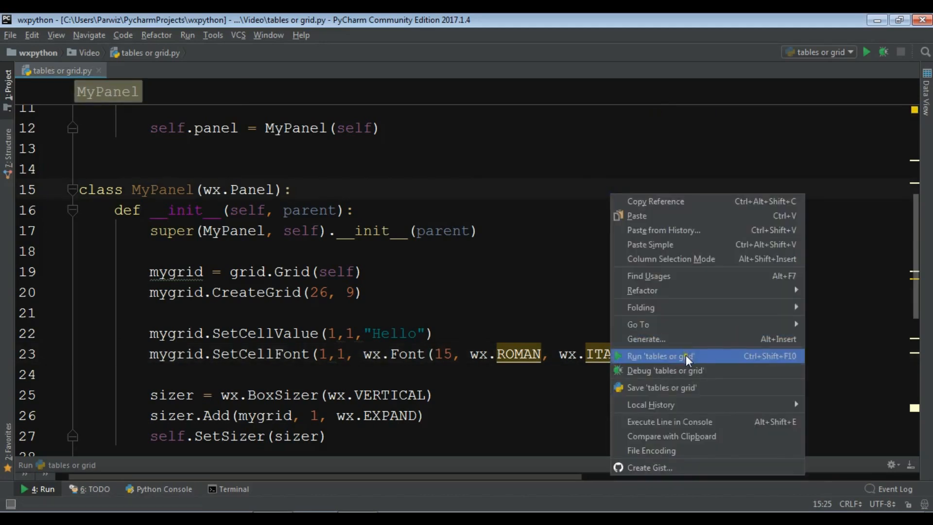
pyautogui.click(660, 356)
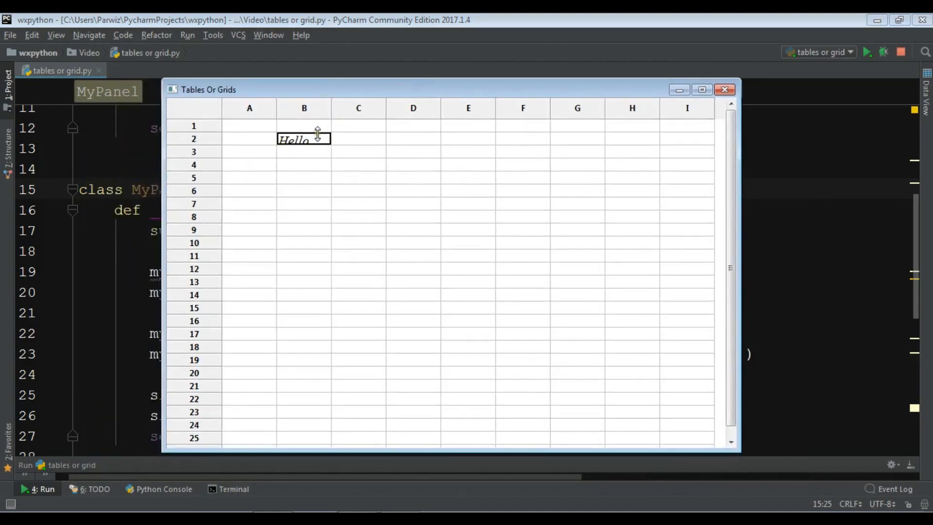
pyautogui.click(725, 89)
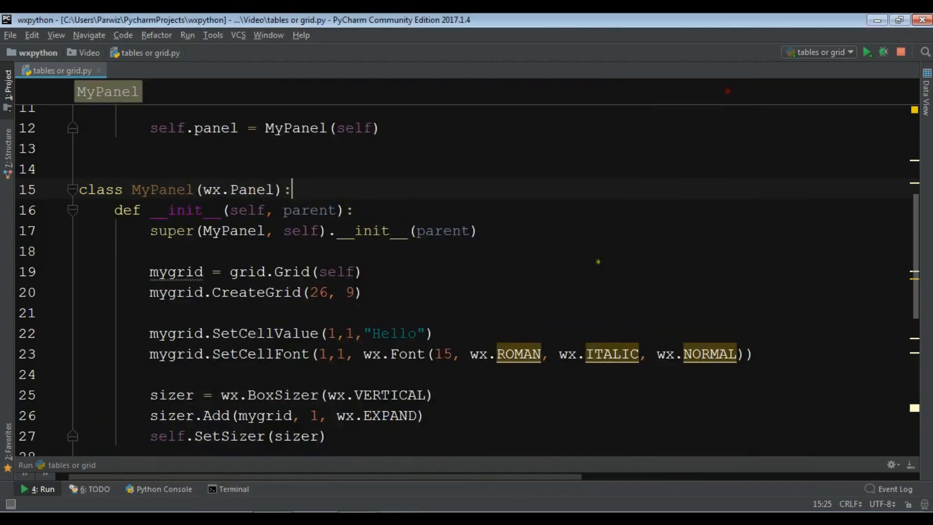
pyautogui.click(761, 354)
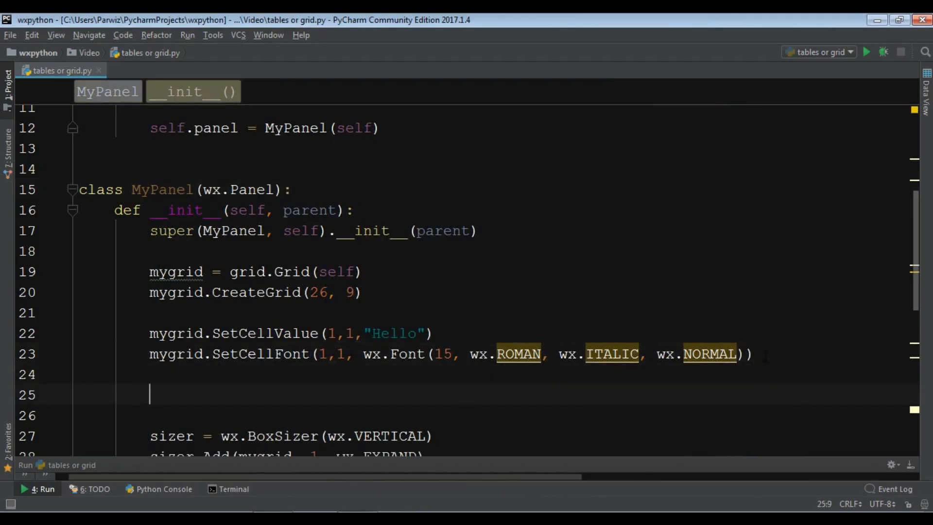
# Step: Add mygrid.SetCellValue(5,5,"Green Color") to label cell 5,5
pyautogui.scroll(-3)
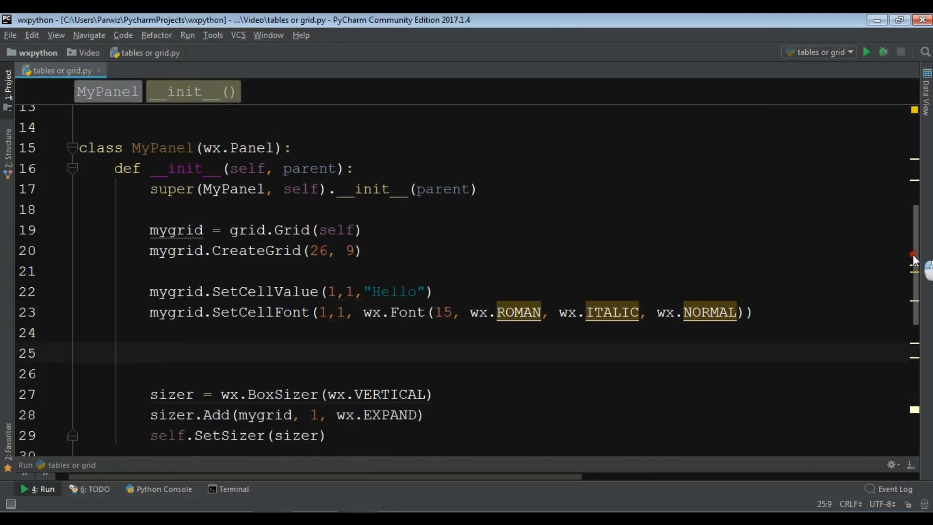
pyautogui.scroll(-3)
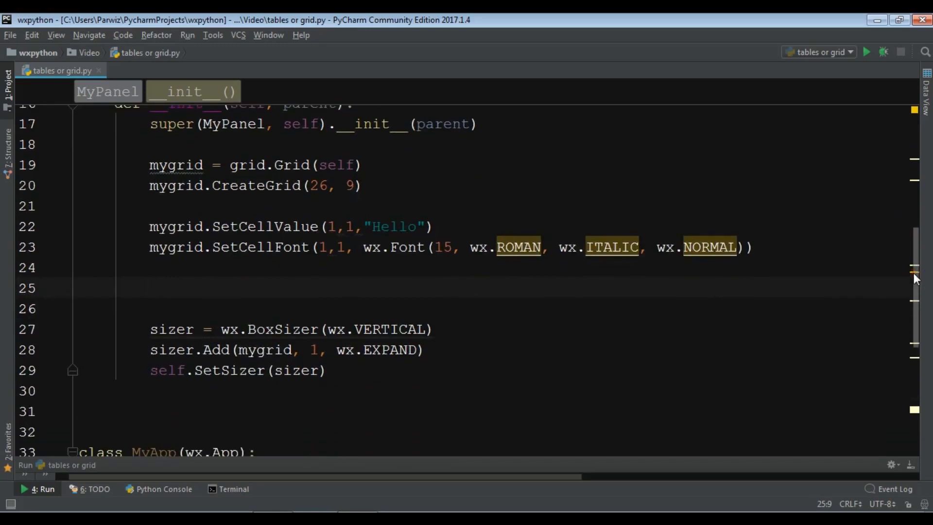
pyautogui.write('mygrid.')
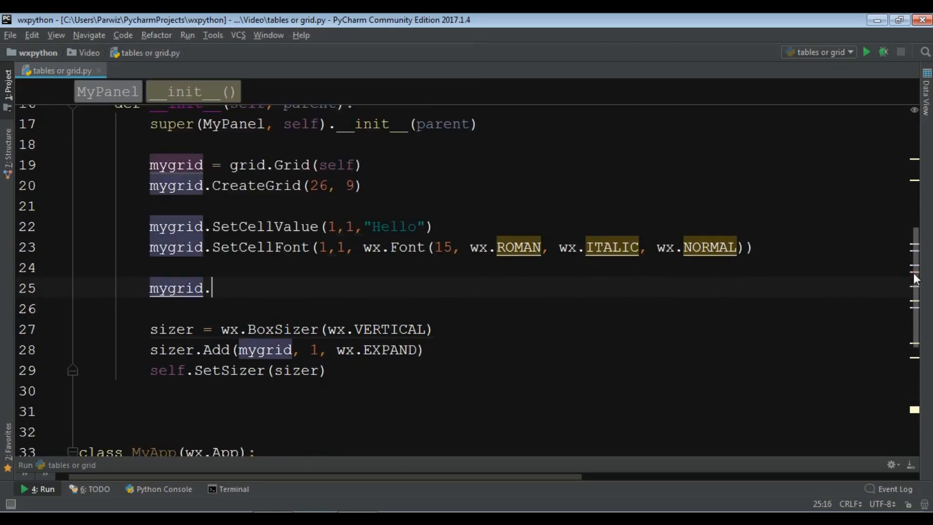
pyautogui.write('SetC')
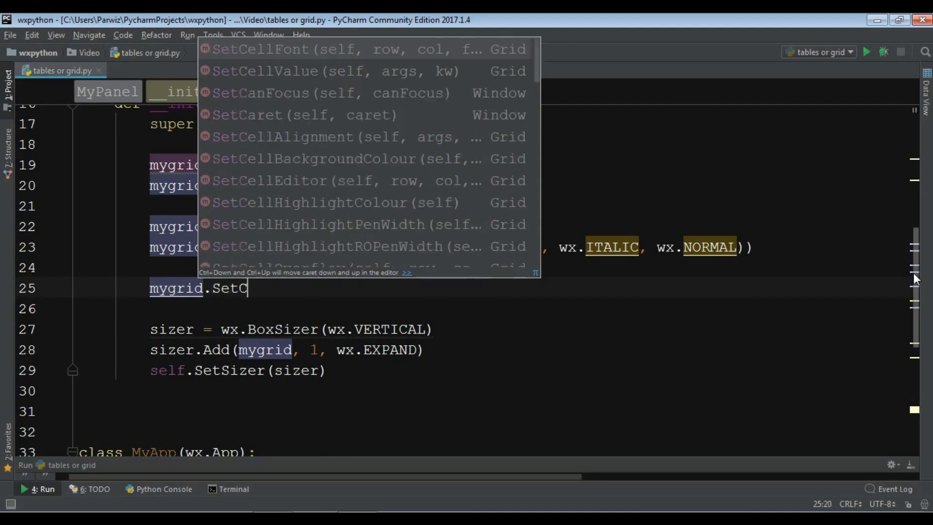
pyautogui.write('ellValue(')
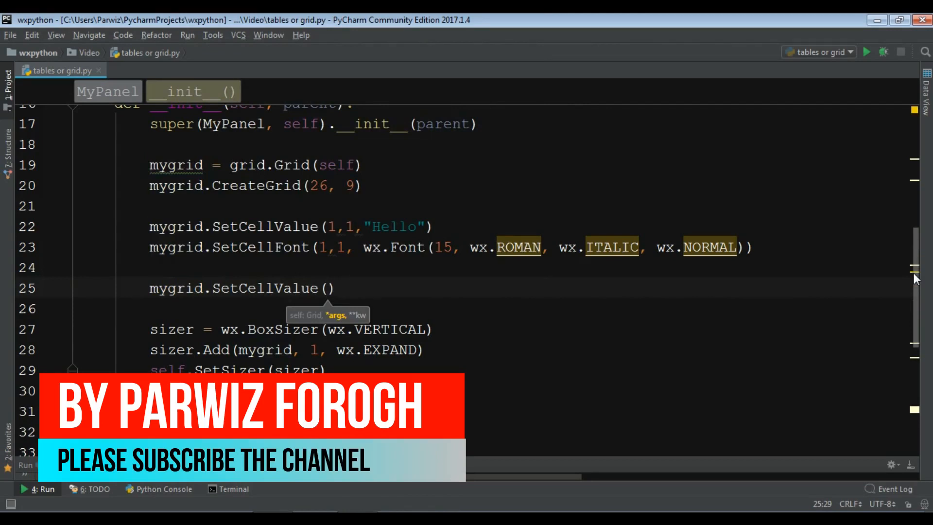
pyautogui.write('5,5')
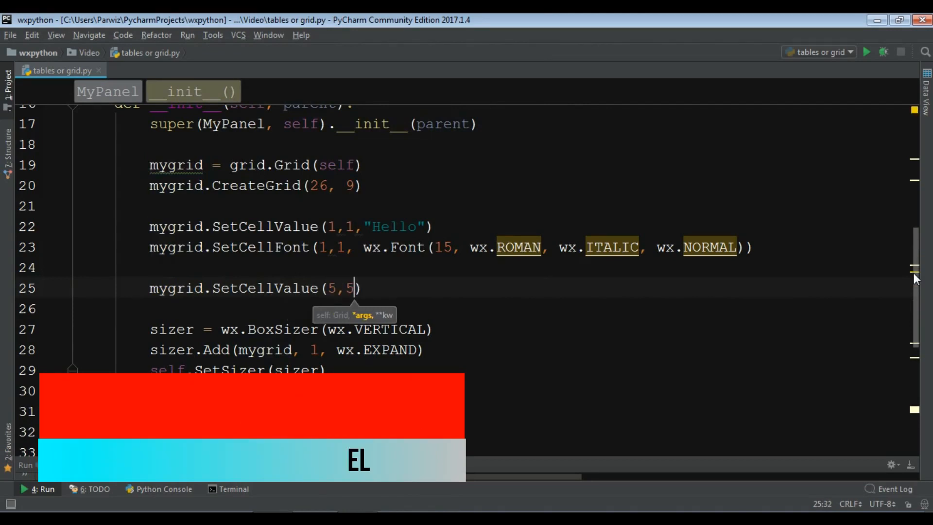
pyautogui.write(', "G"')
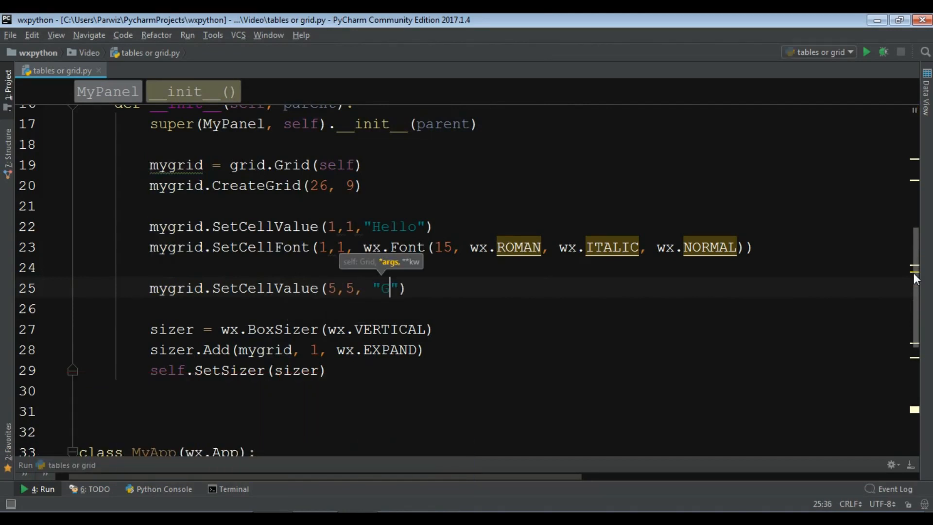
pyautogui.write('reen Color')
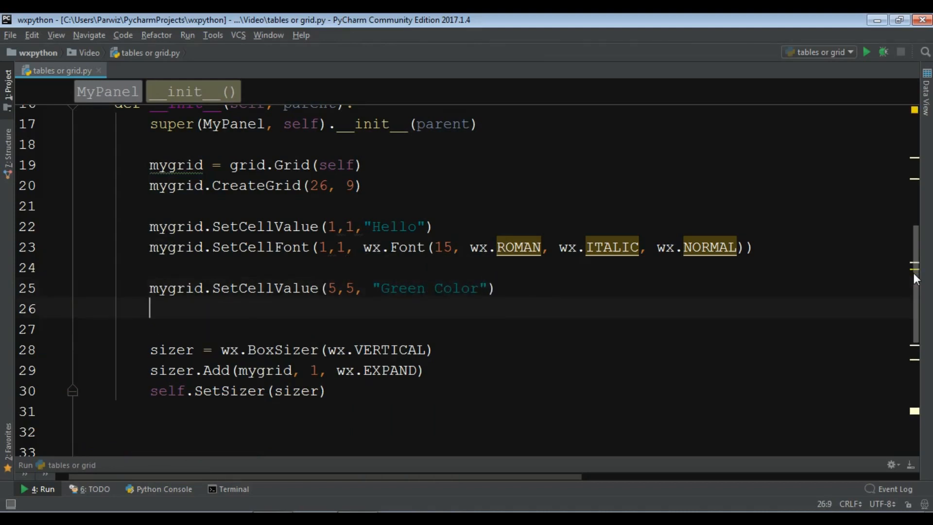
# Step: Add mygrid.SetCellBackgroundColour(5,5,wx.GREEN) on the next line
pyautogui.write('mygrid.')
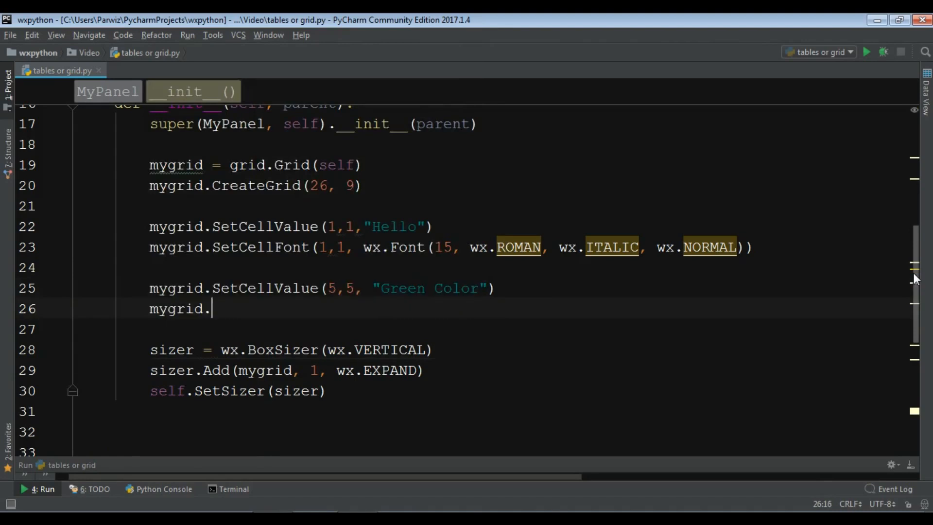
pyautogui.write('Se')
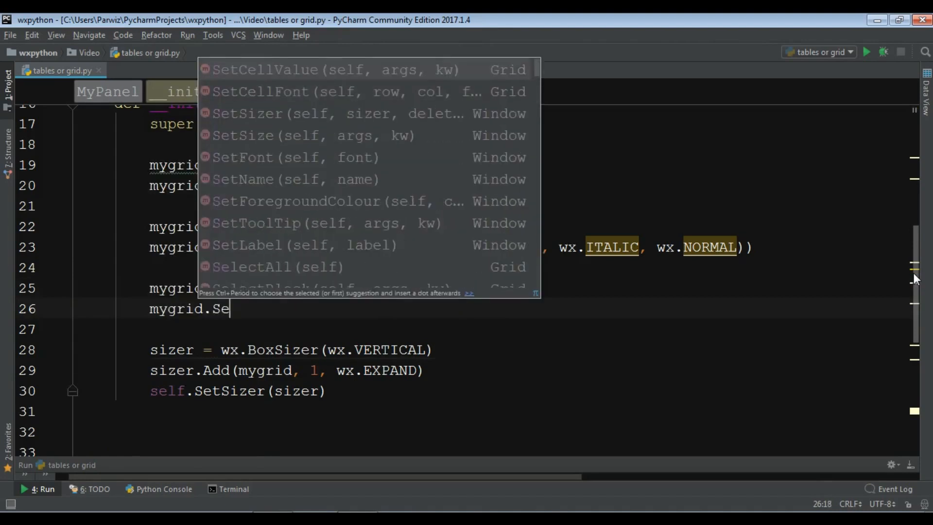
pyautogui.write('Cel')
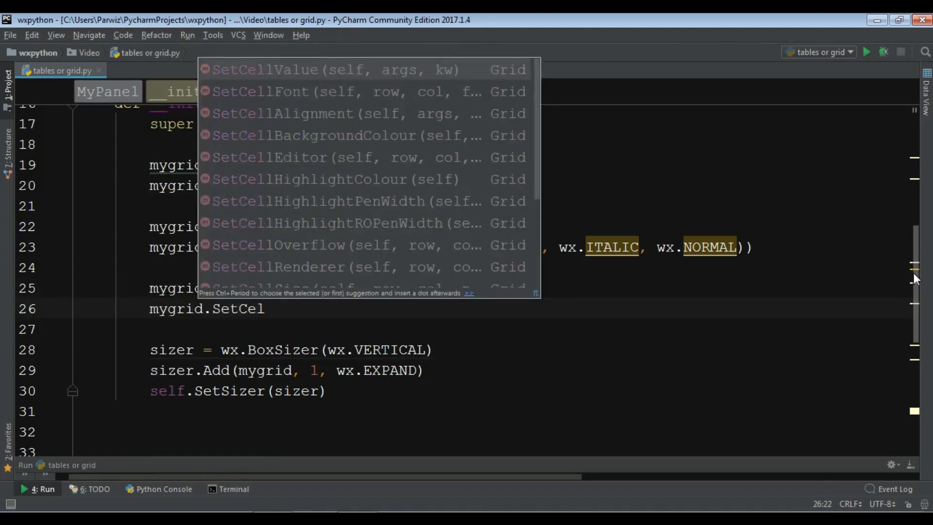
pyautogui.write('lBackgroundColour(')
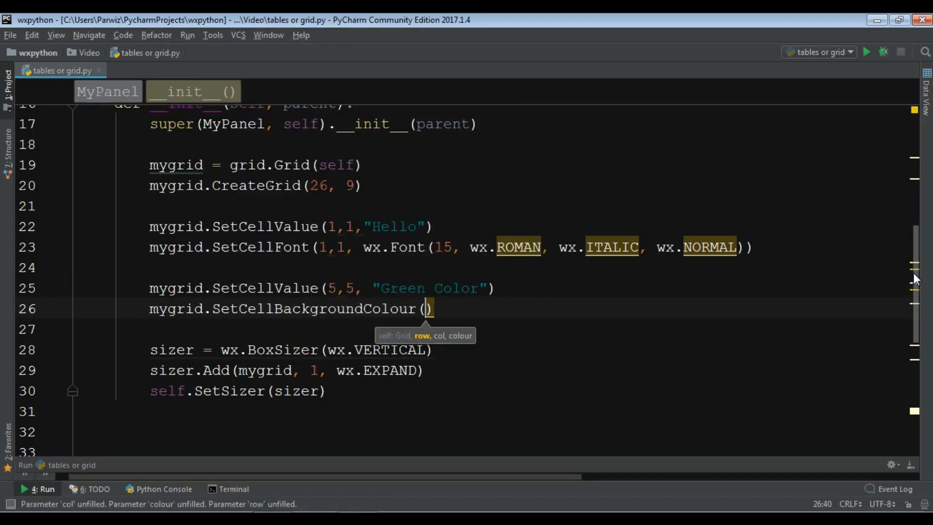
pyautogui.write('5,5,')
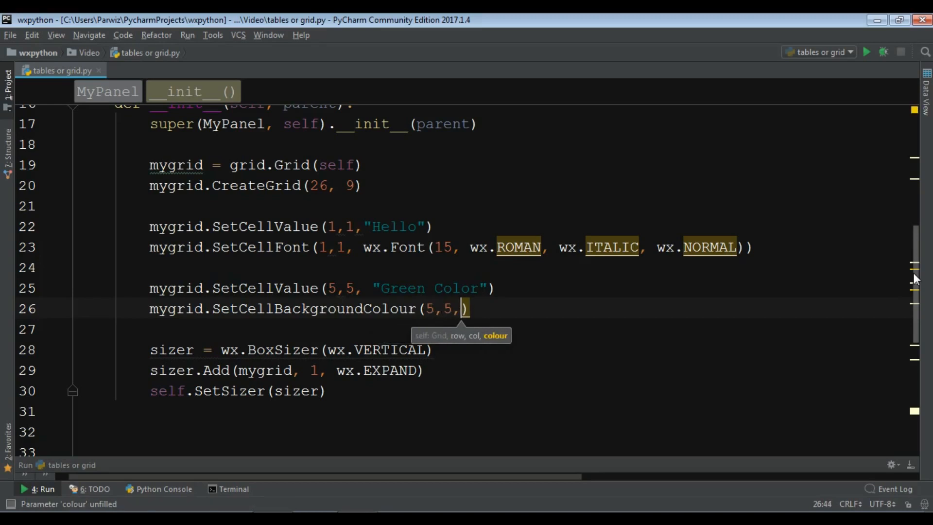
pyautogui.write('wx.')
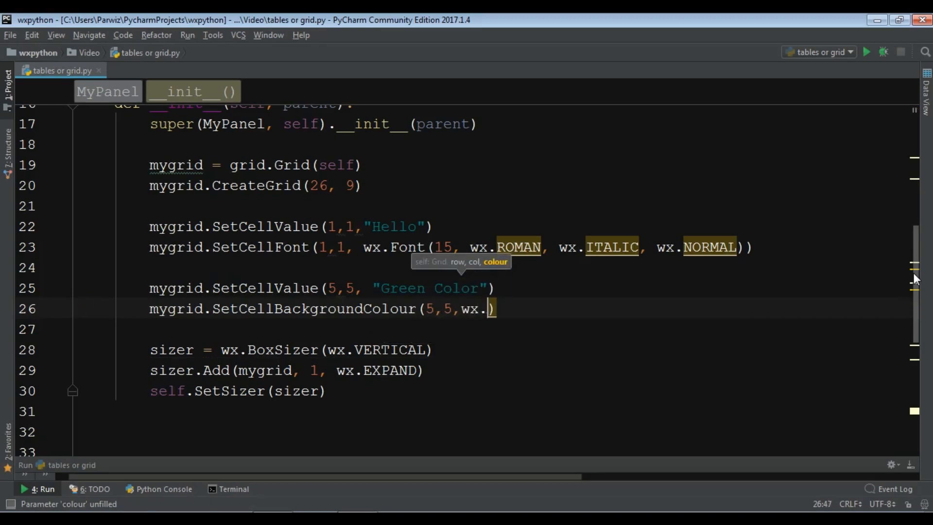
pyautogui.write('.')
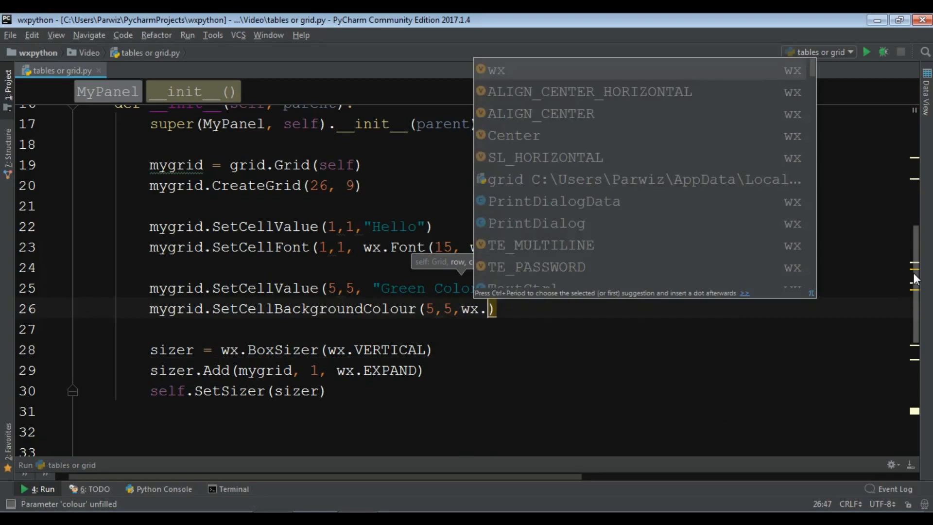
pyautogui.write('Gre')
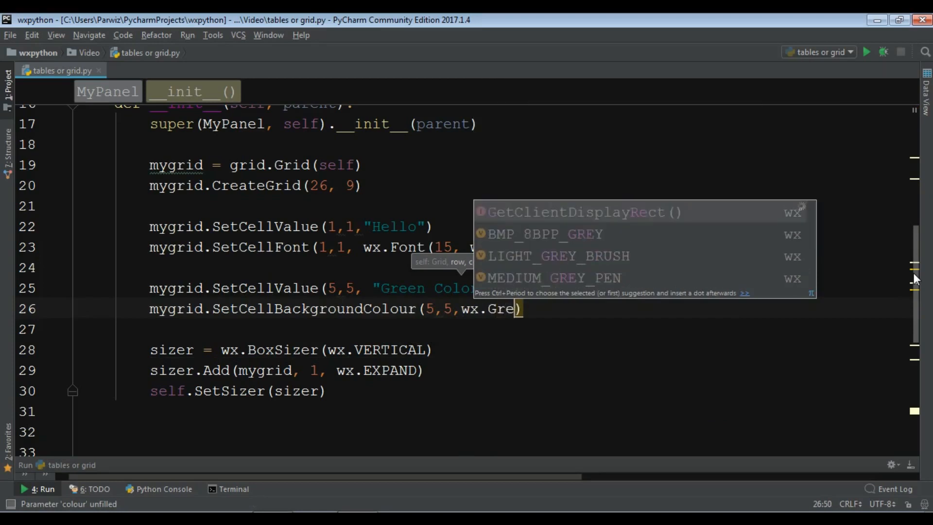
pyautogui.press('Backspace')
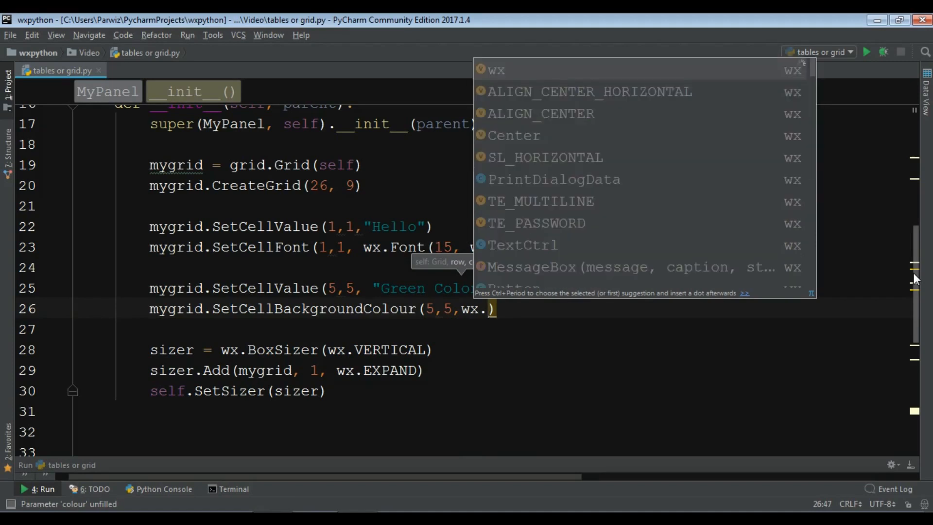
pyautogui.write('GREN')
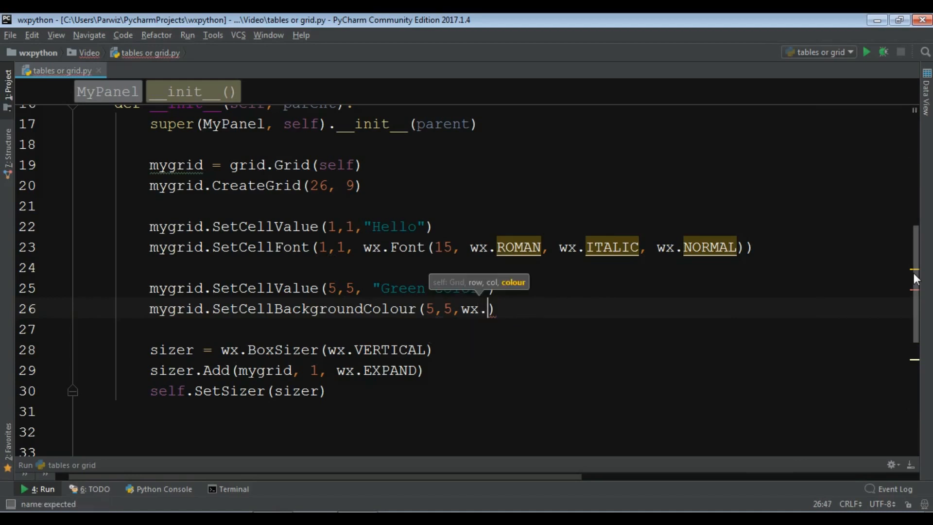
pyautogui.write('GREEN')
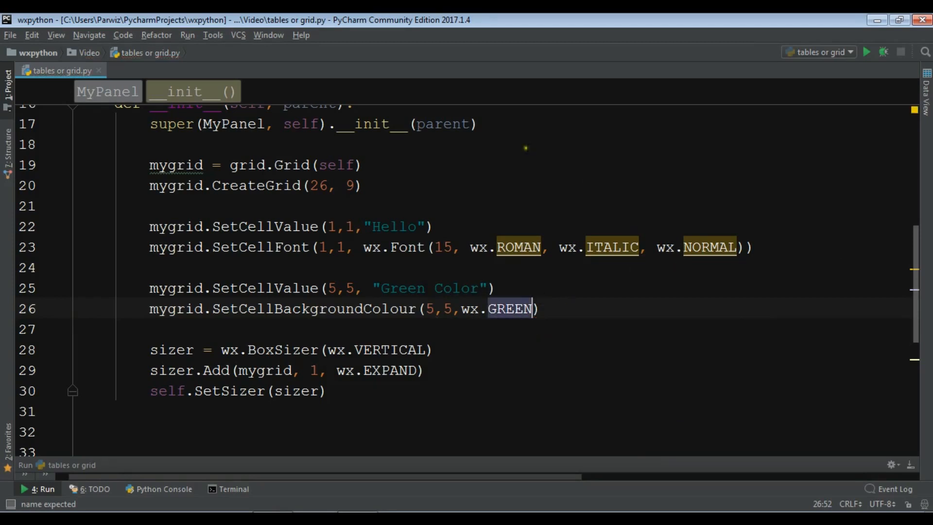
pyautogui.click(79, 144)
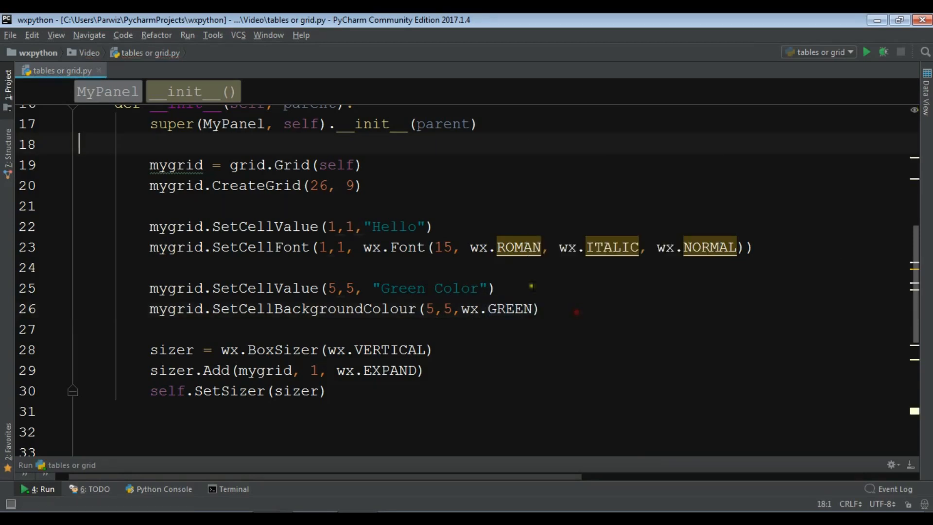
pyautogui.click(866, 52)
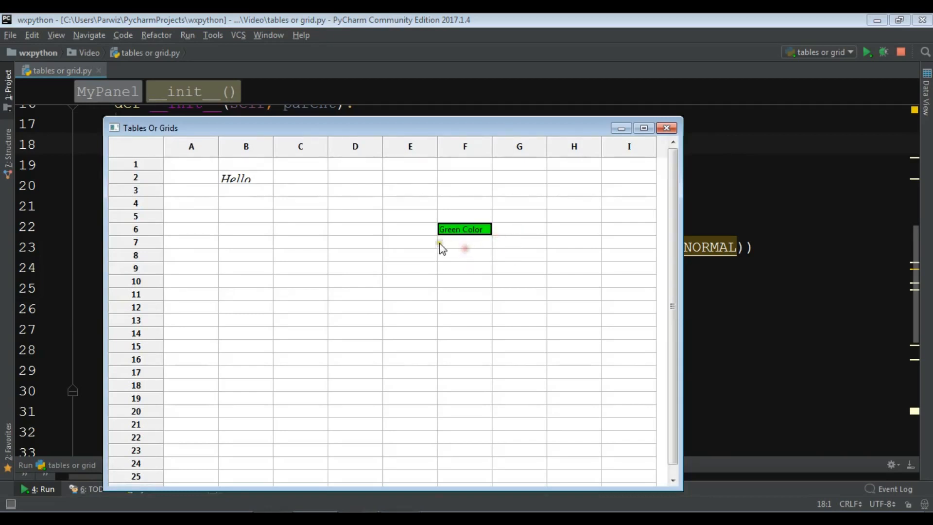
pyautogui.click(666, 128)
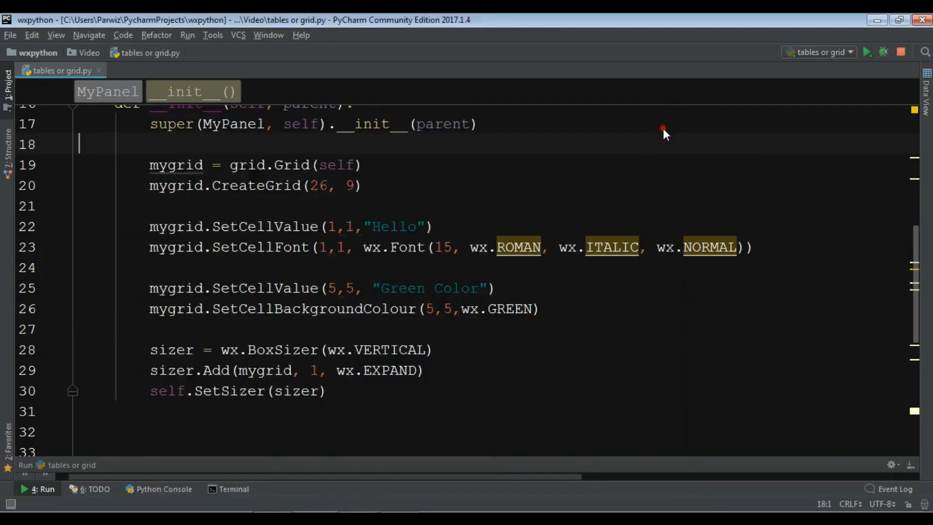
# Step: Add mygrid.SetCellValue(8,3,"Read Only") below the background colour line
pyautogui.scroll(-3)
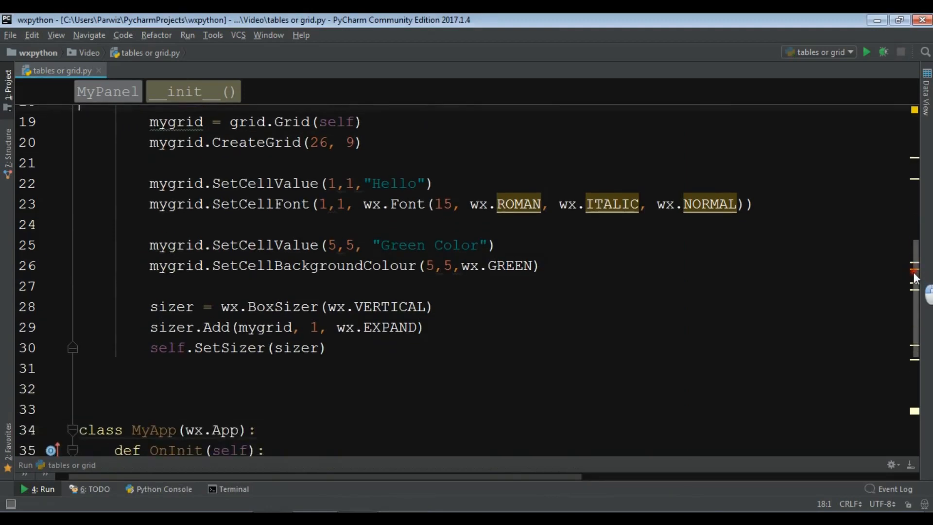
pyautogui.scroll(-3)
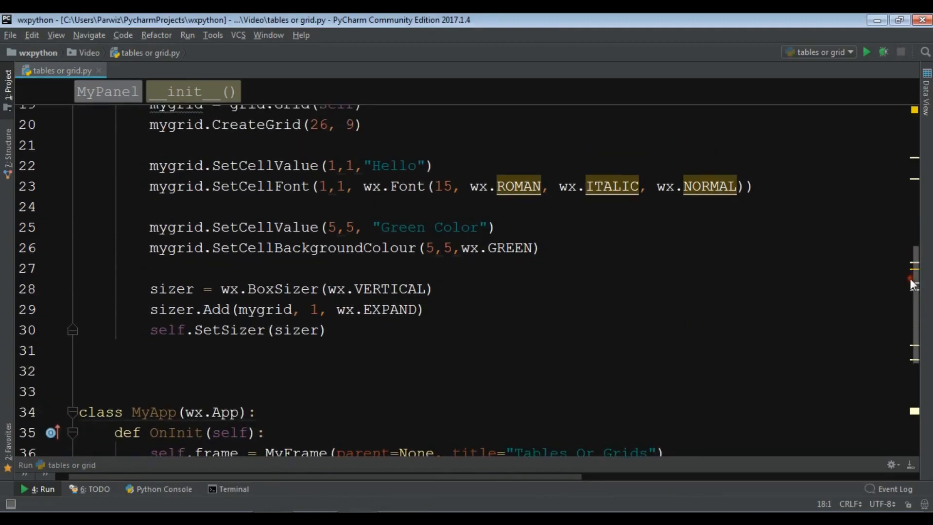
pyautogui.click(538, 247)
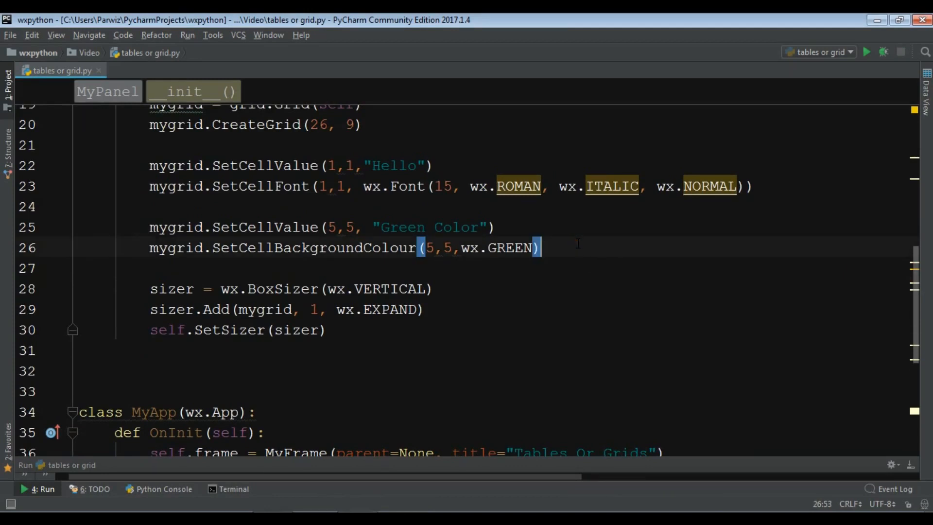
pyautogui.press('enter')
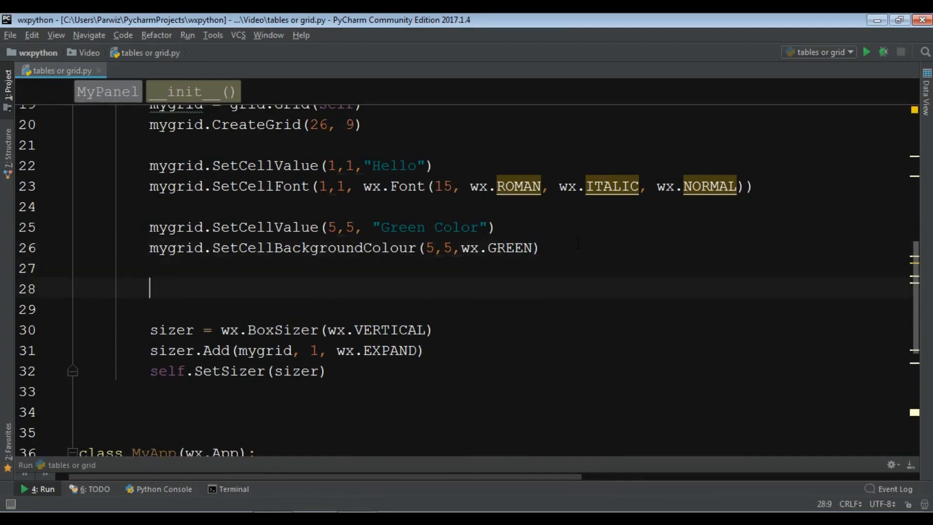
pyautogui.write('mygrid')
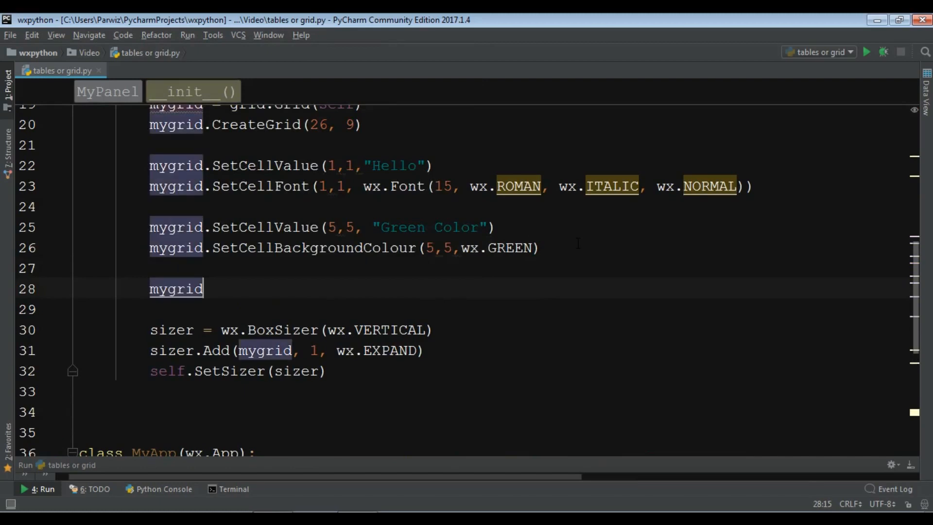
pyautogui.write('.S')
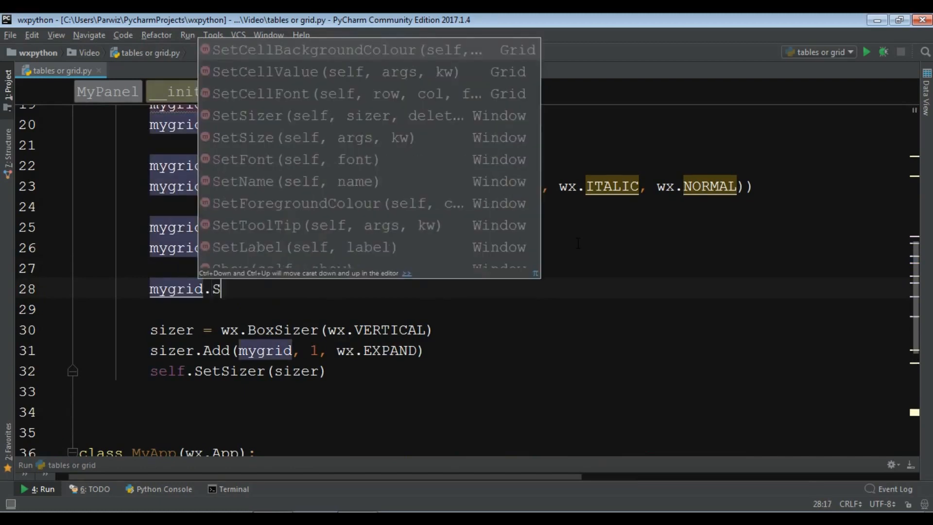
pyautogui.write('etCellValue(')
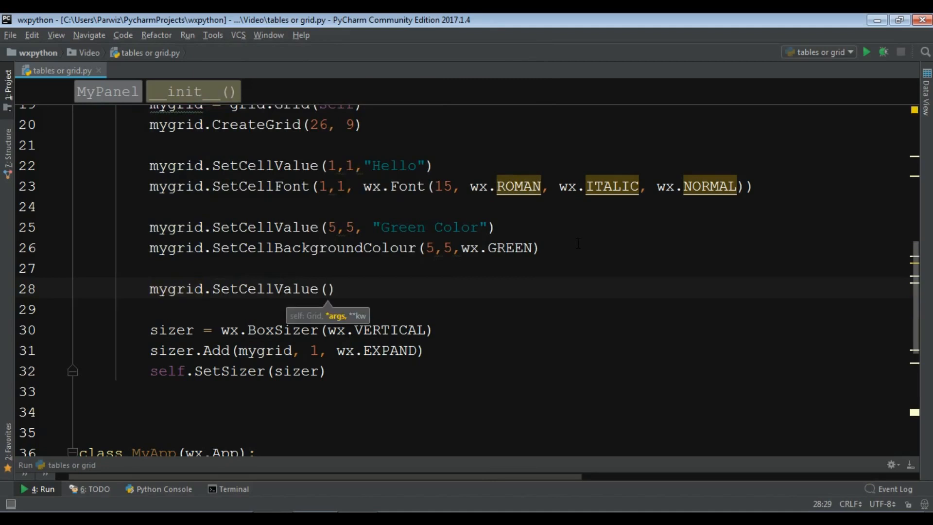
pyautogui.write('8,3, "Read')
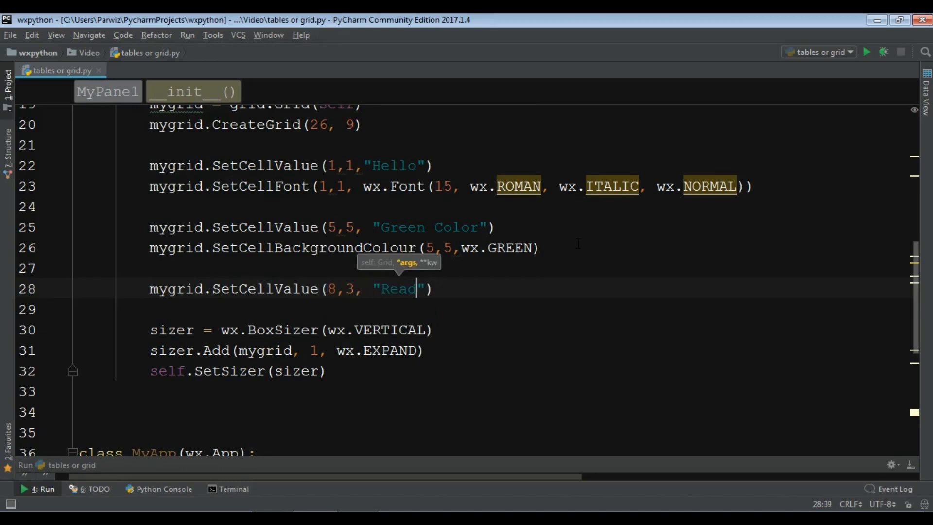
pyautogui.write('Only')
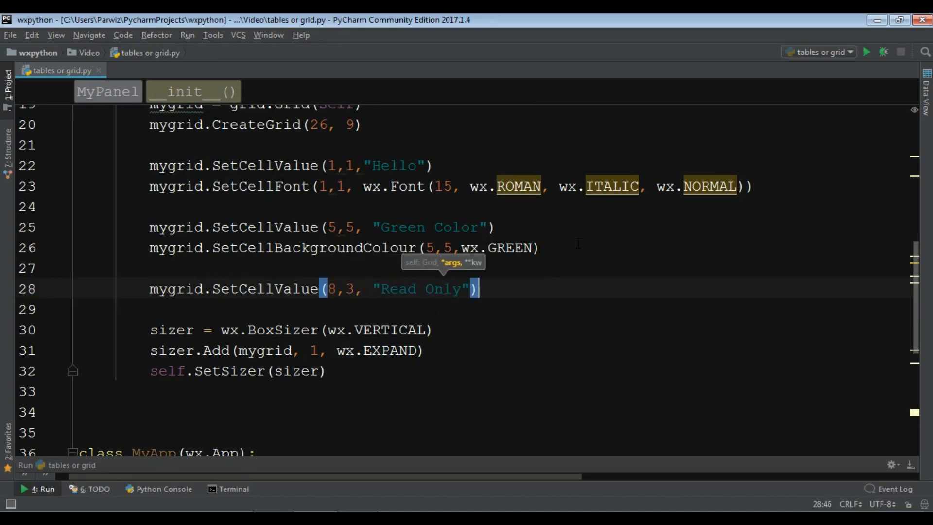
# Step: Add mygrid.SetReadOnly(8,3,True) to lock that cell
pyautogui.write('m')
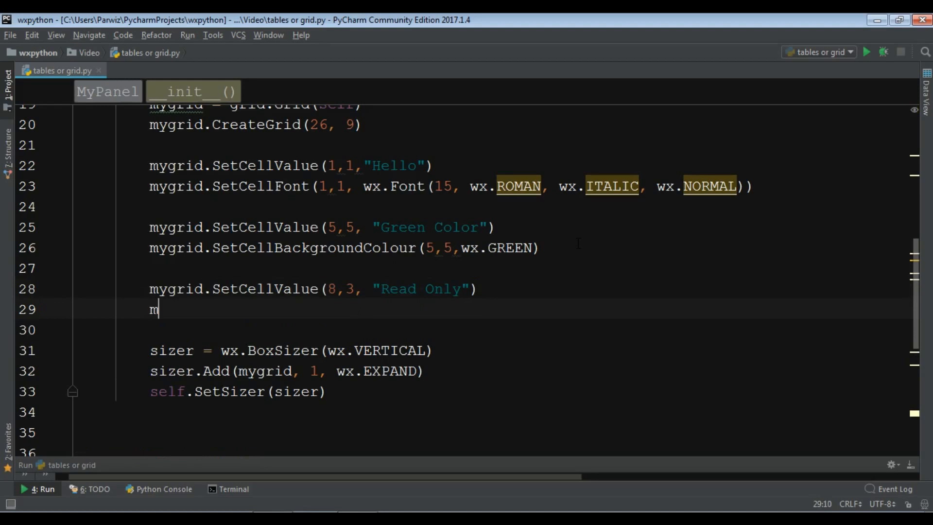
pyautogui.write('ygrid')
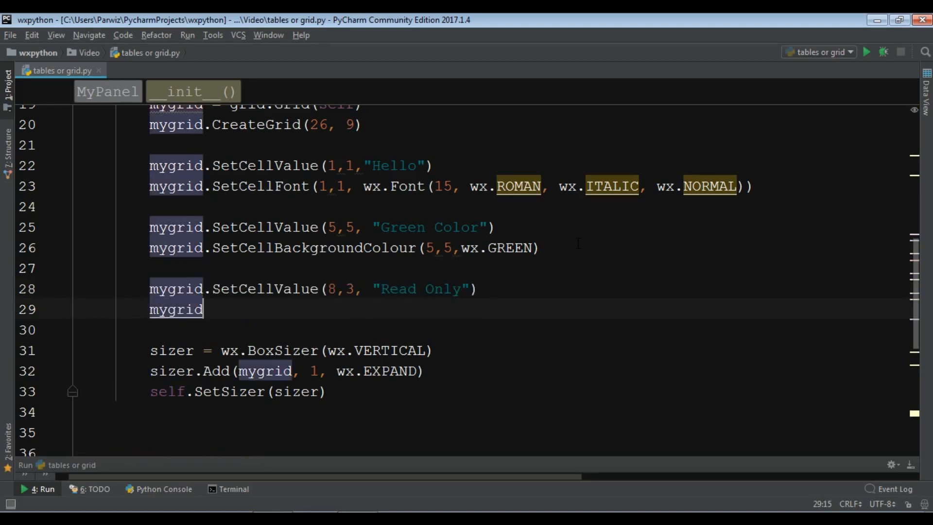
pyautogui.write('.SetReadOnly(')
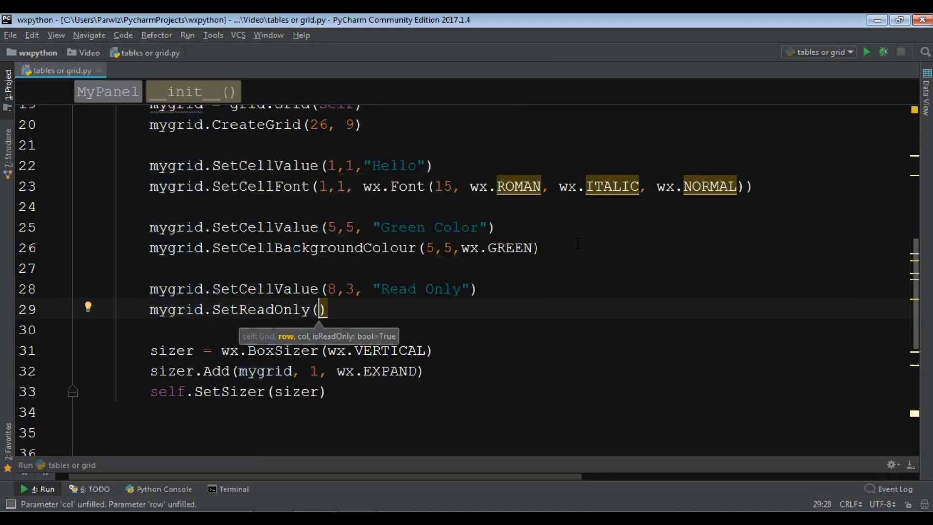
pyautogui.write('8,')
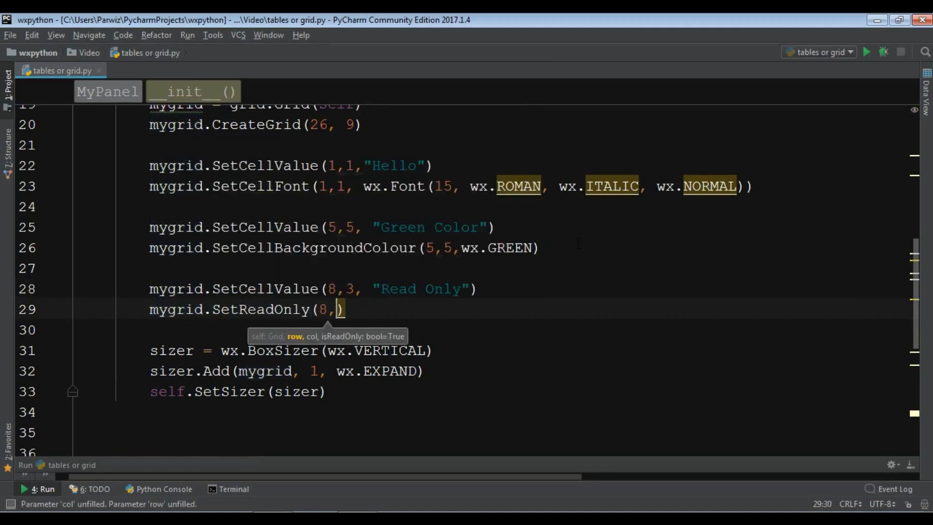
pyautogui.write('3')
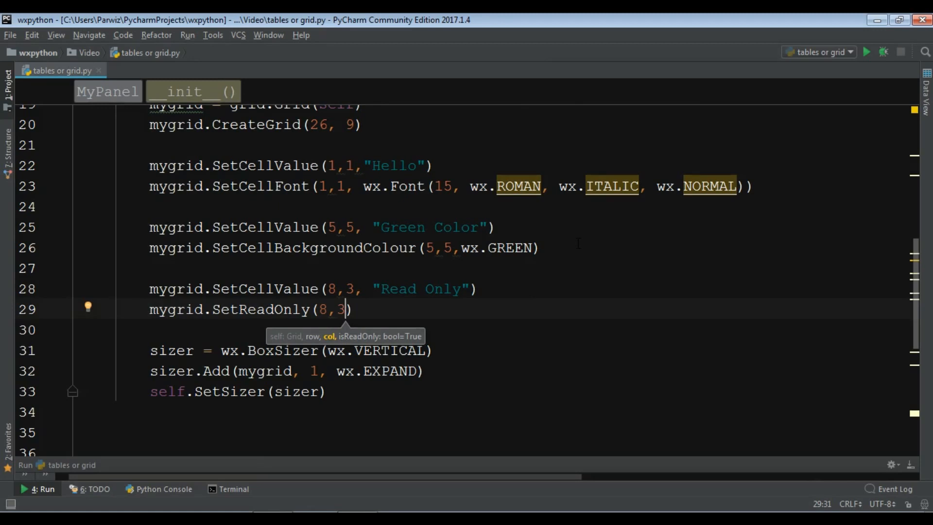
pyautogui.write(',')
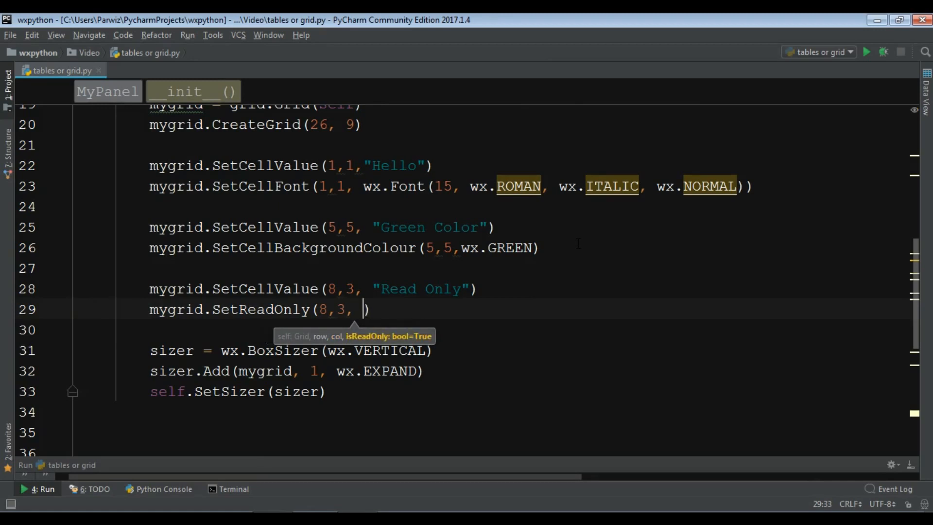
pyautogui.write('True')
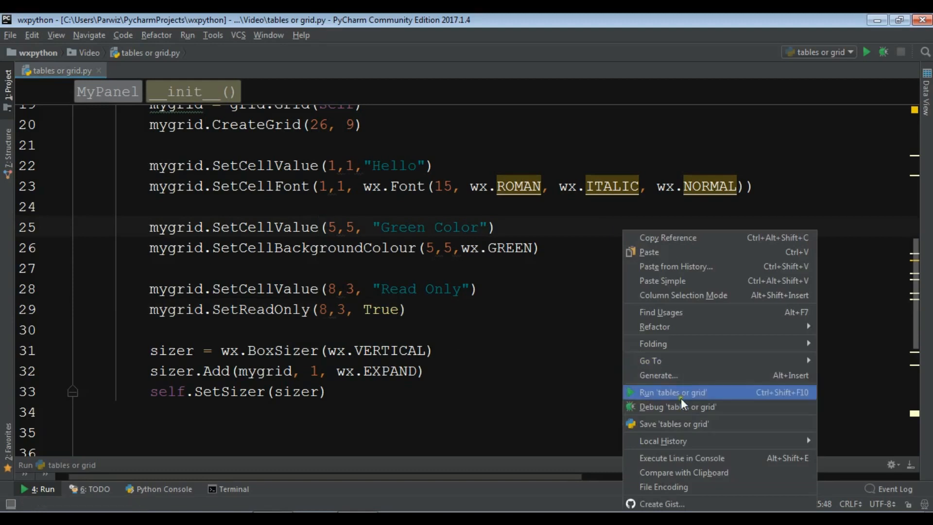
# Step: Run tables or grid and select the Read Only and Green Color cells
pyautogui.click(672, 391)
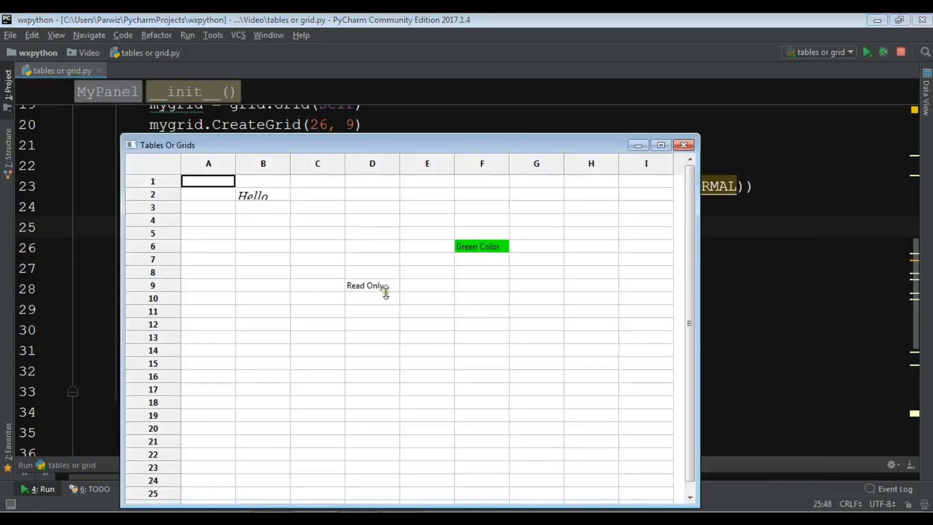
pyautogui.click(364, 285)
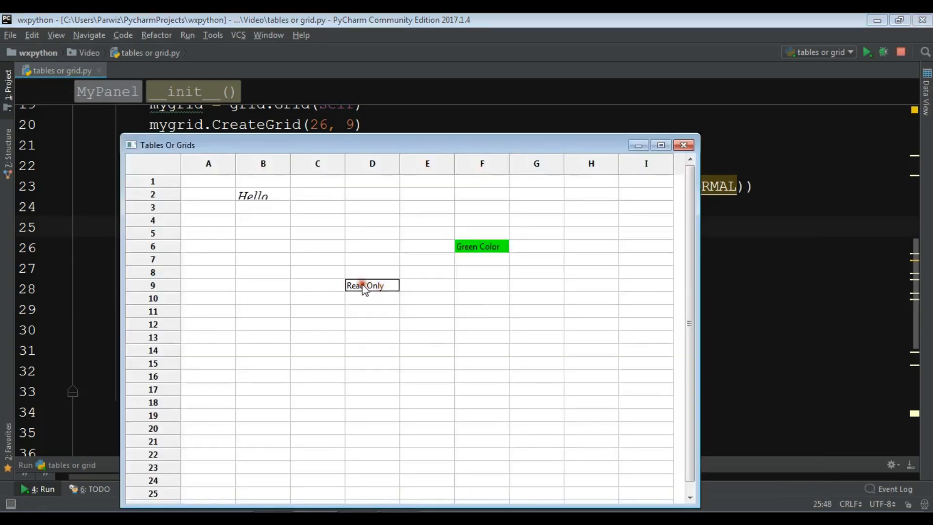
pyautogui.click(482, 246)
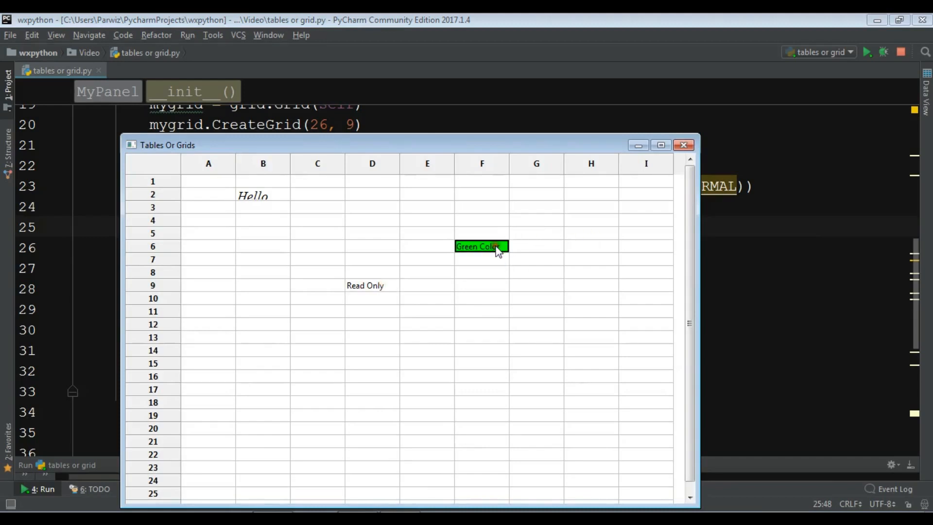
pyautogui.moveTo(683, 145)
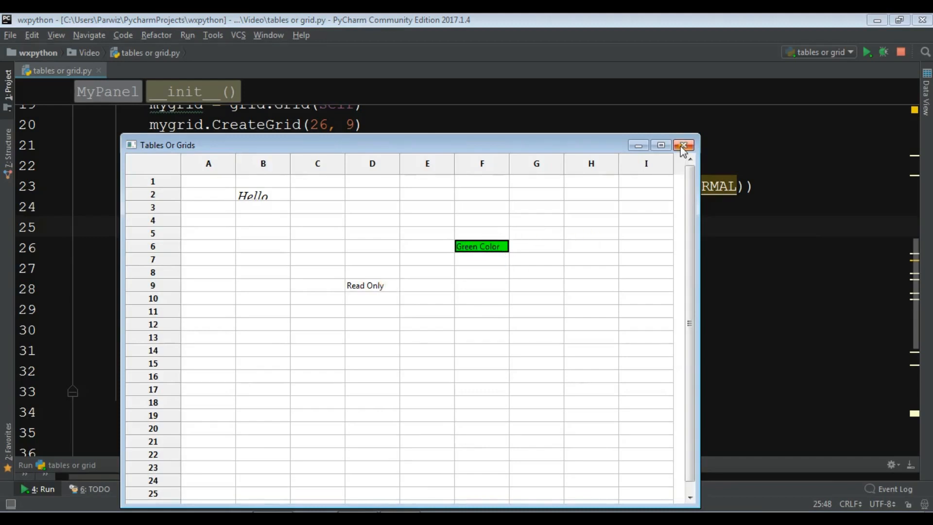
# Step: Add mygrid.SetCellTextColour(5,5,wx.WHITE) below the green background line
pyautogui.click(683, 146)
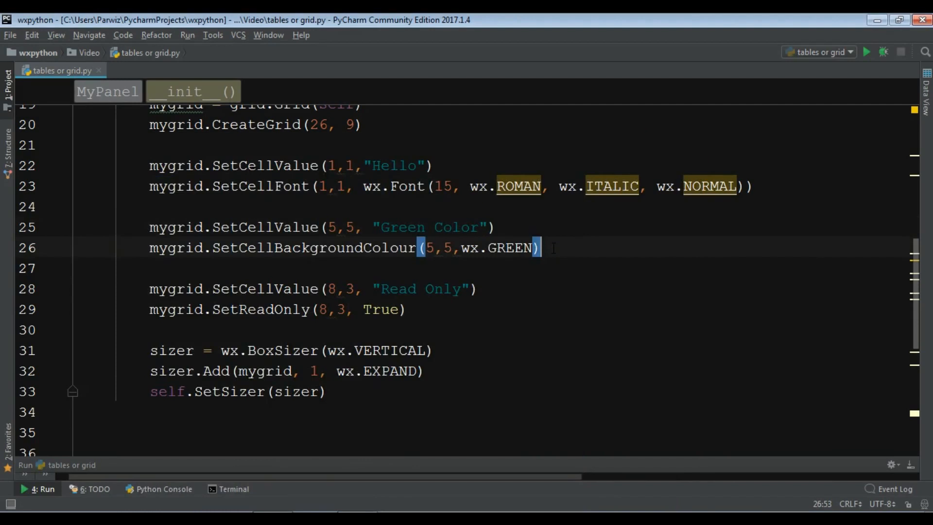
pyautogui.write('mygrid')
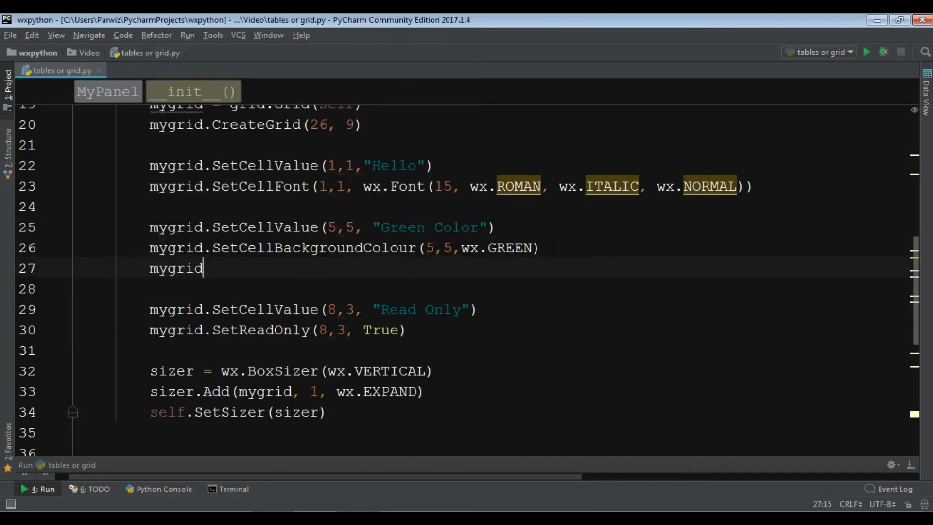
pyautogui.write('.Se')
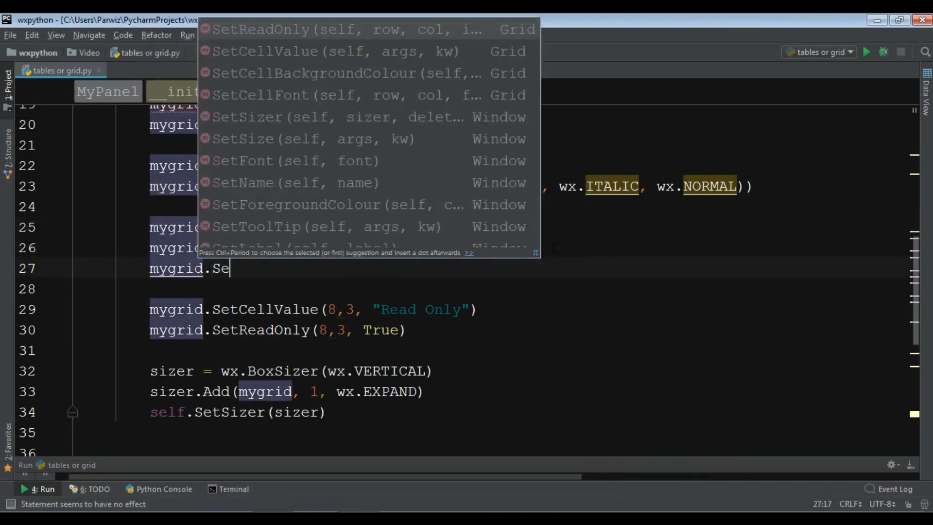
pyautogui.write('tCell')
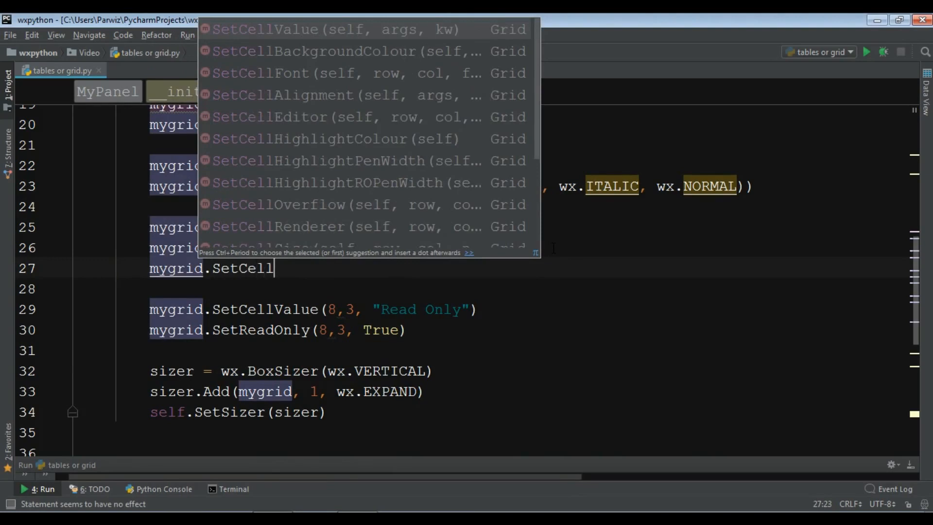
pyautogui.write('TextColour(5,5,')
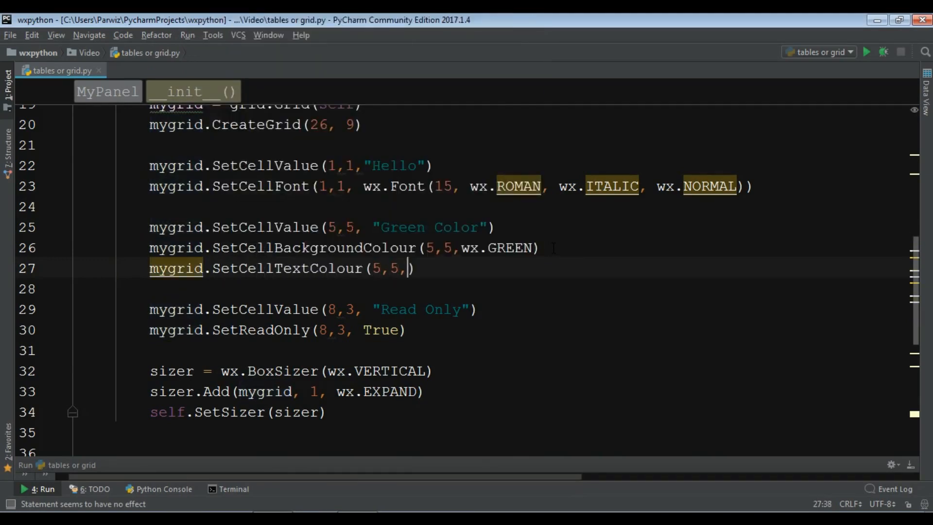
pyautogui.write('wx.W')
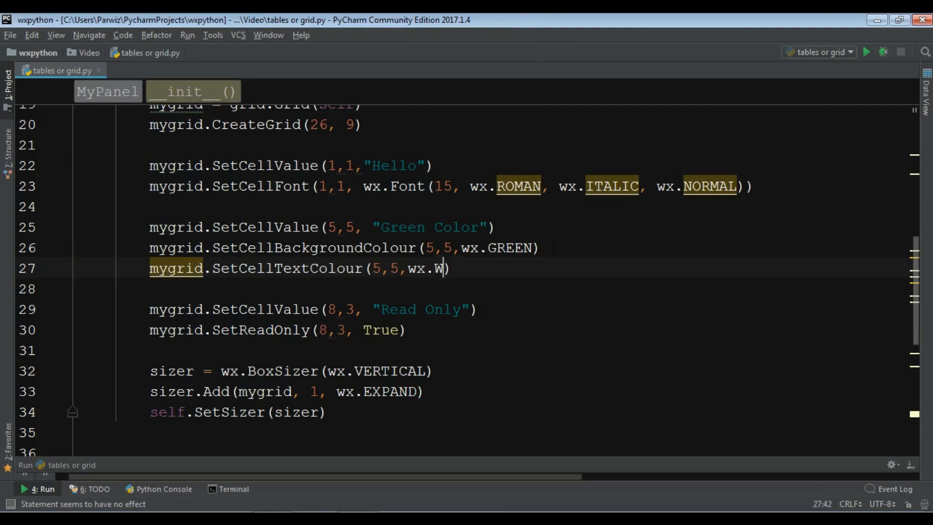
pyautogui.write('HITE')
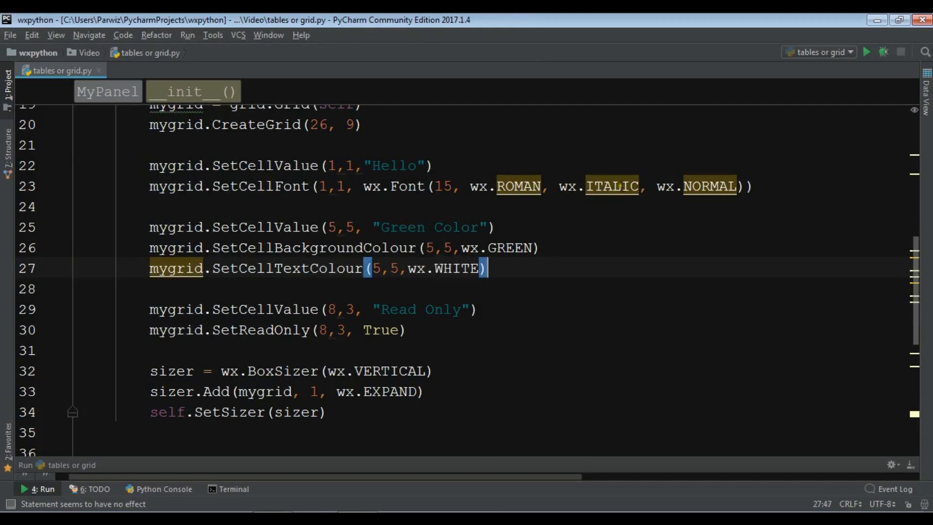
pyautogui.click(80, 206)
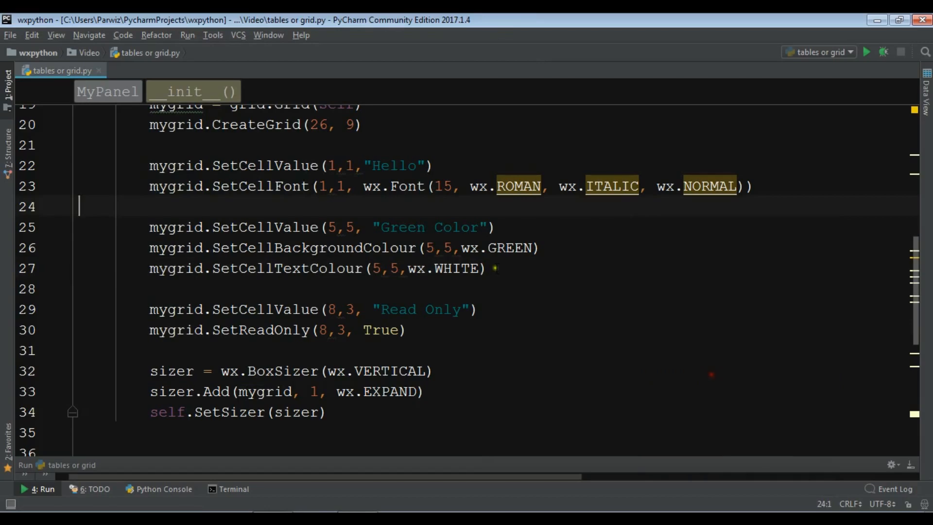
pyautogui.click(866, 52)
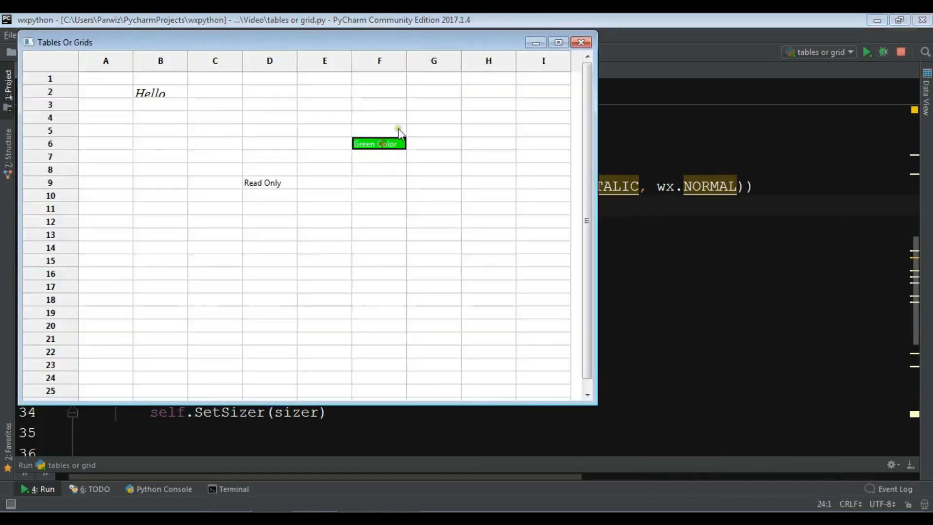
pyautogui.click(580, 42)
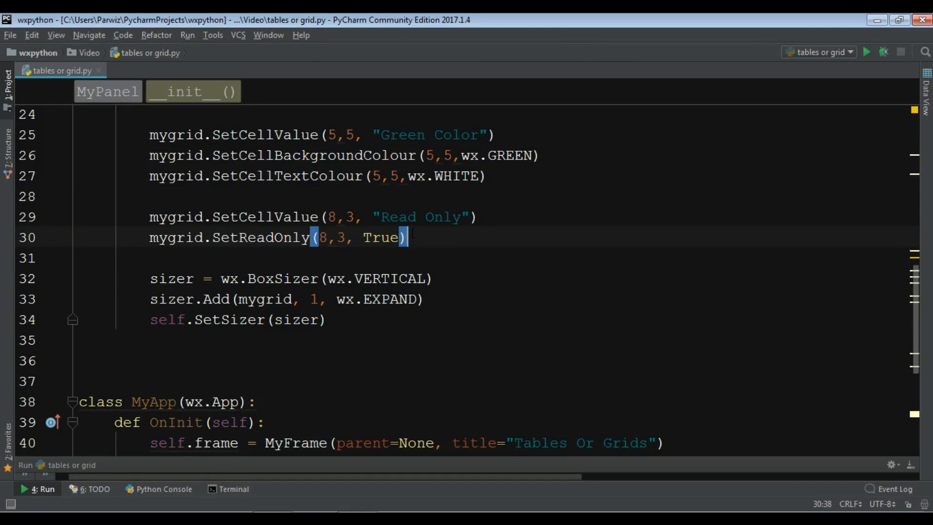
# Step: Add SetCellEditor(6,0,grid.GridCellNumberEditor(1,20)), then begin SetCellValue(6,0,"2")
pyautogui.press('enter')
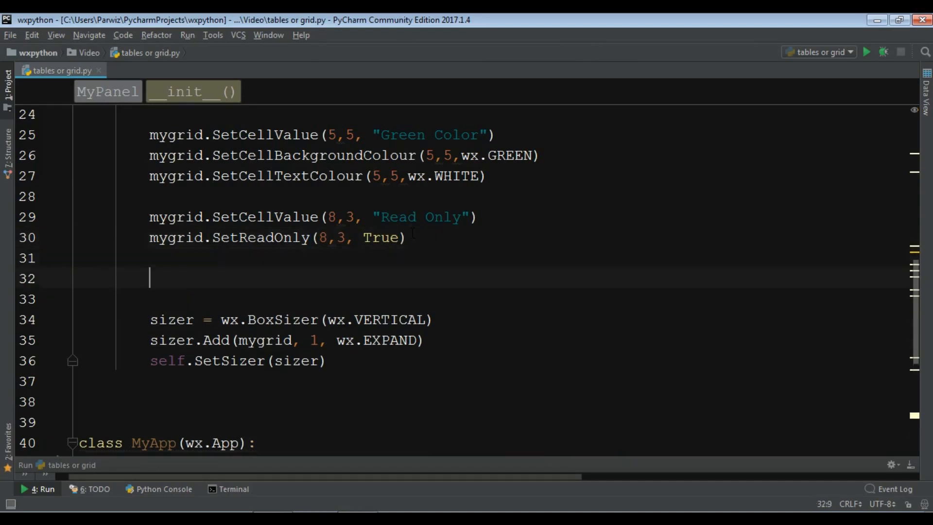
pyautogui.write('mygrid')
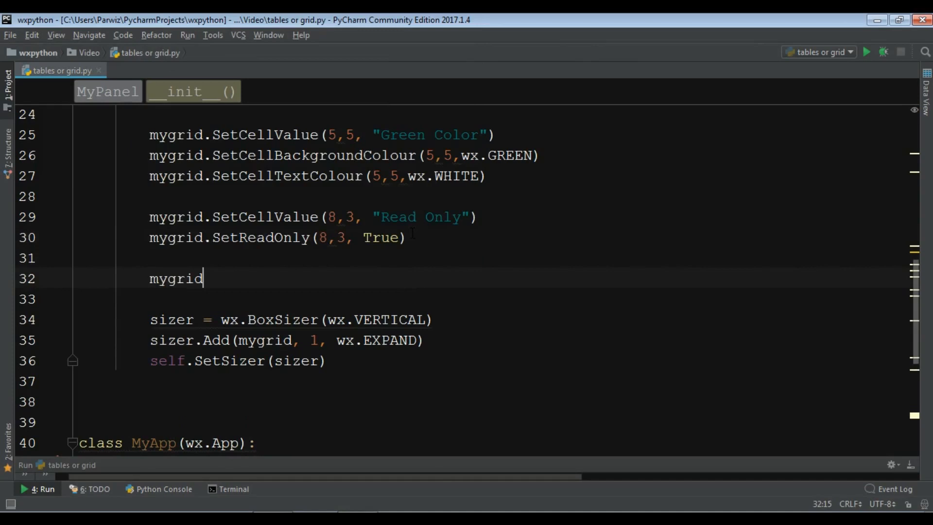
pyautogui.write('.')
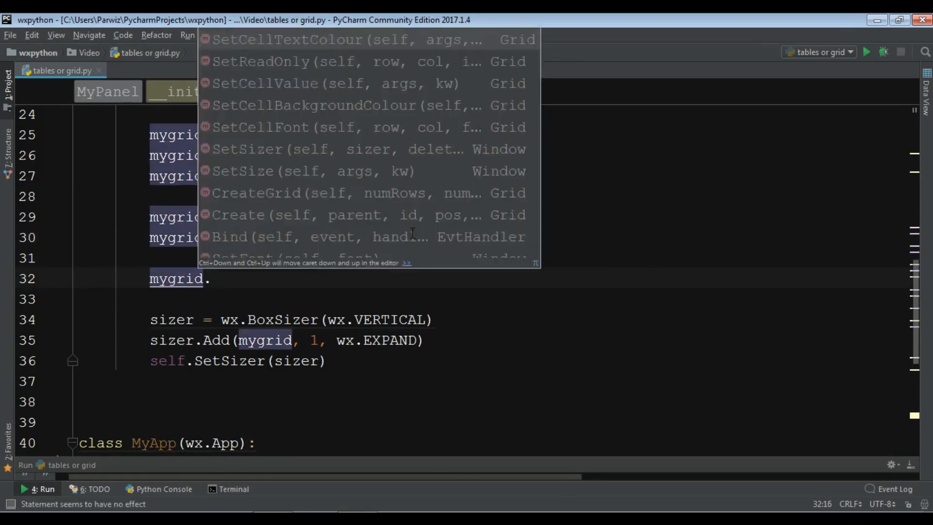
pyautogui.write('SetCelE')
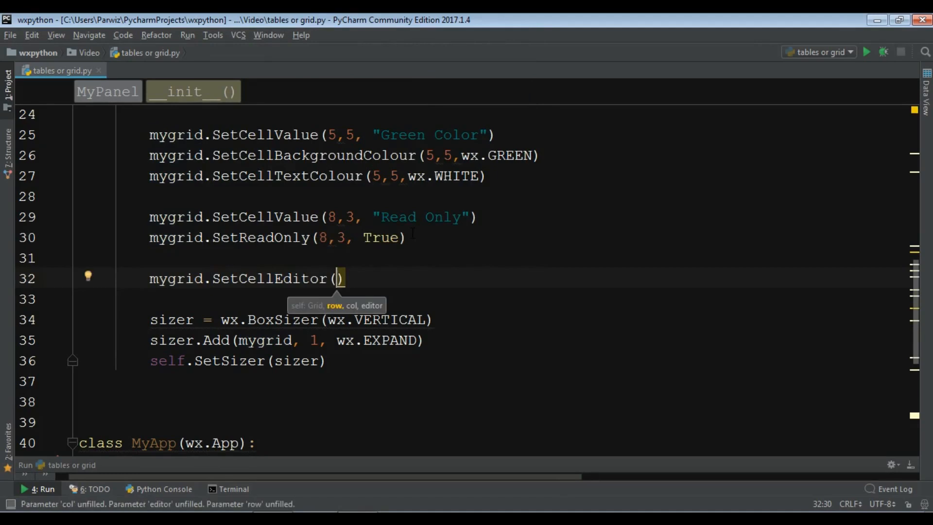
pyautogui.write('6,0,')
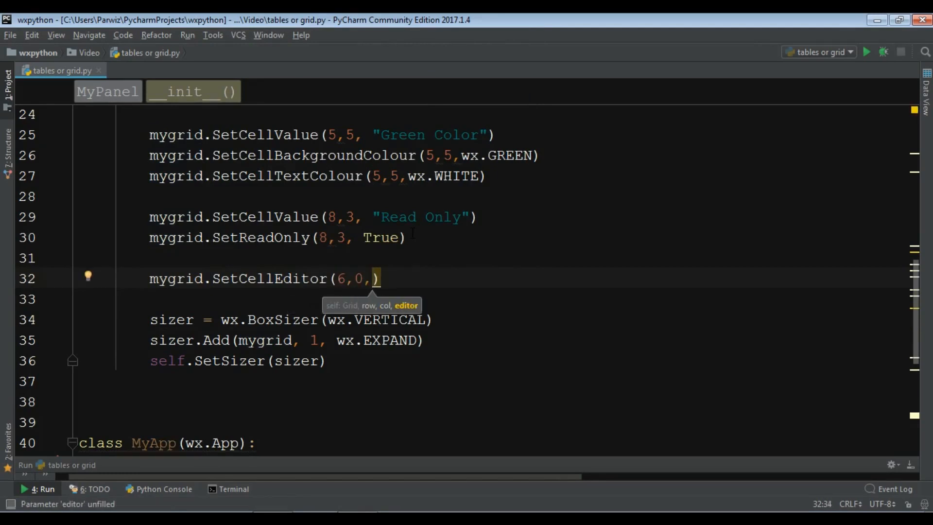
pyautogui.write('gr')
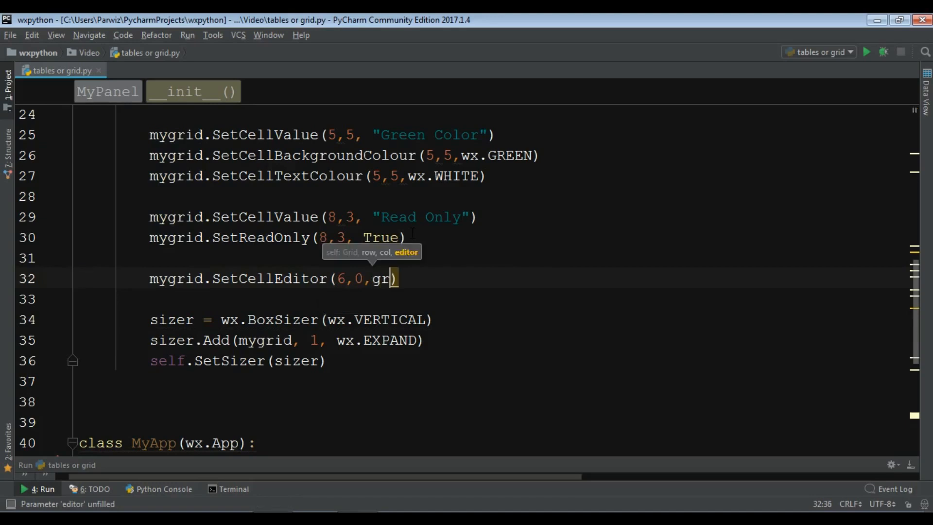
pyautogui.write('id')
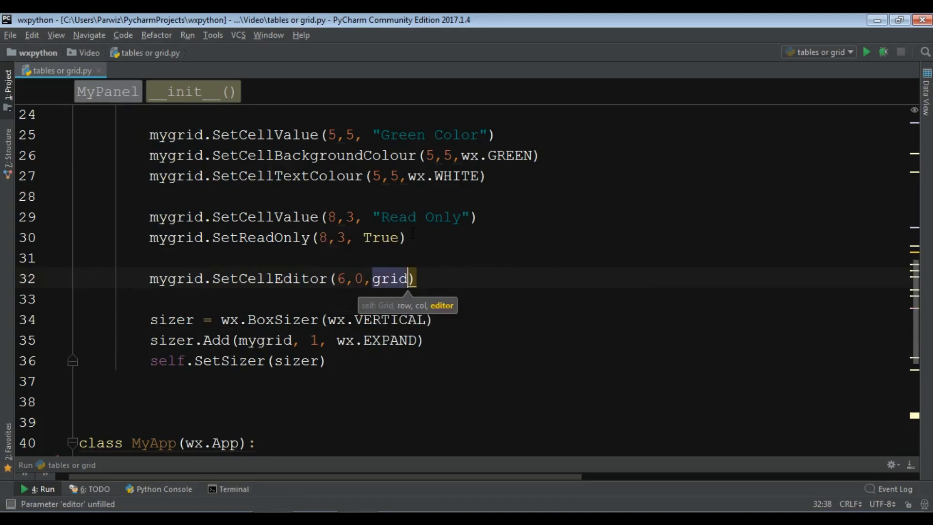
pyautogui.write('.GridCellNu')
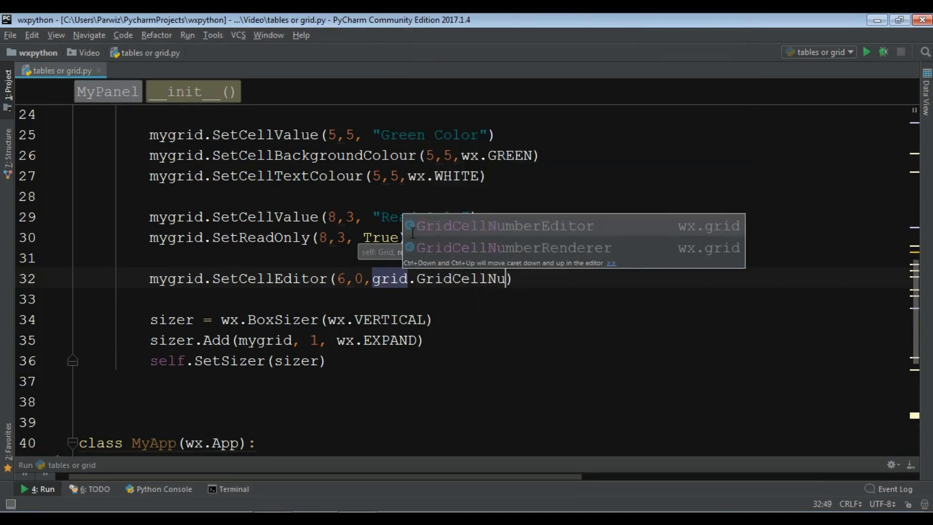
pyautogui.click(505, 226)
pyautogui.write('mygrid')
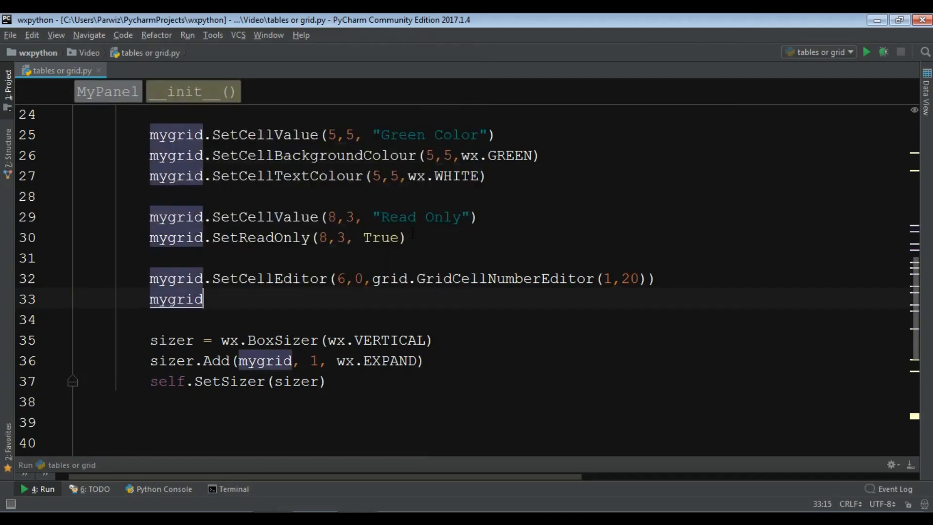
pyautogui.write('.SetCellValue(')
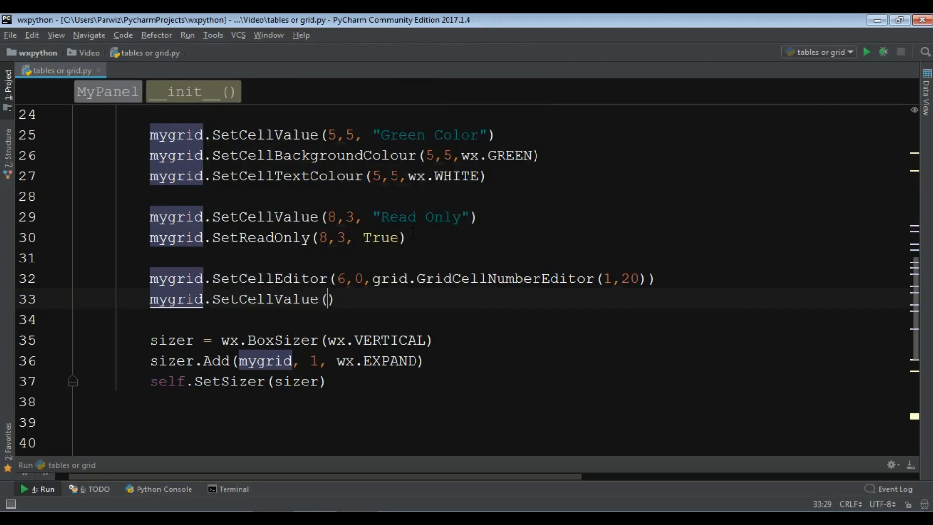
pyautogui.write('6,0, "2')
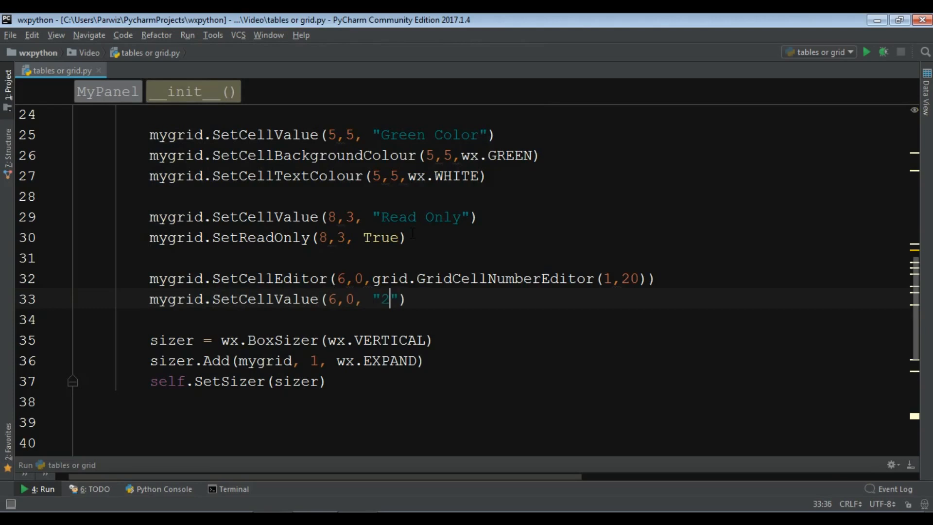
# Step: Run tables or grid and enter 7 in cell A7's number editor
pyautogui.rightClick(386, 299)
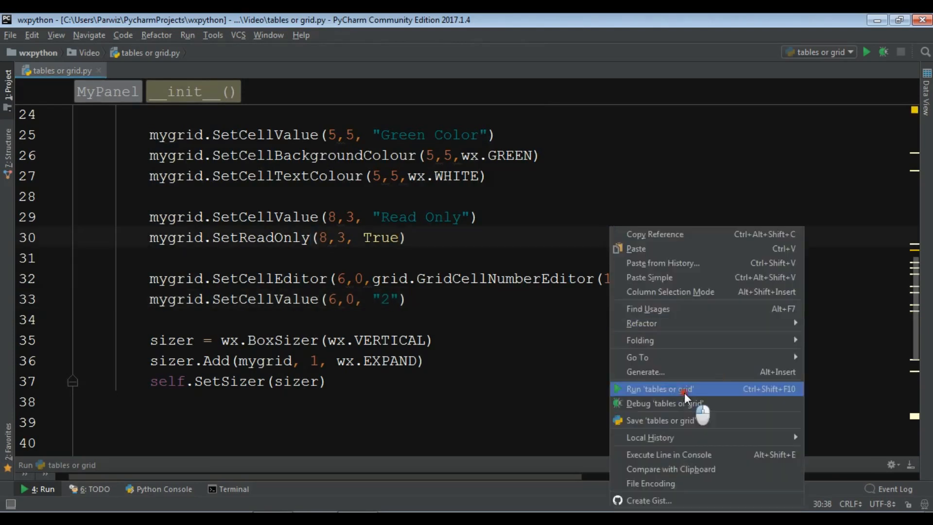
pyautogui.click(659, 388)
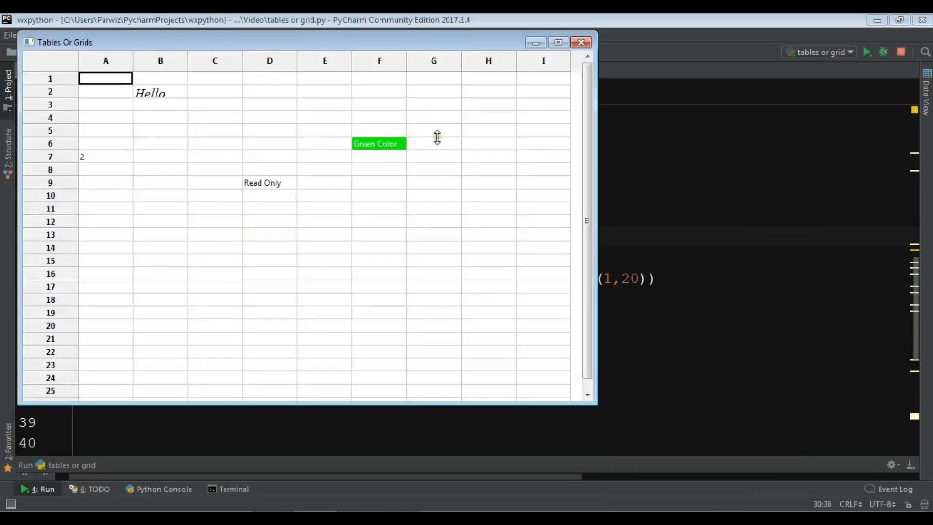
pyautogui.click(105, 156)
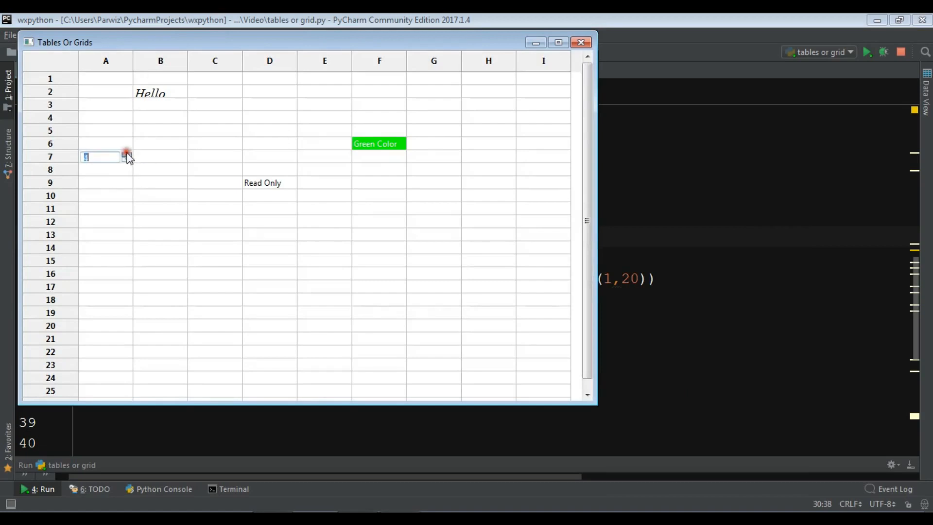
pyautogui.write('7')
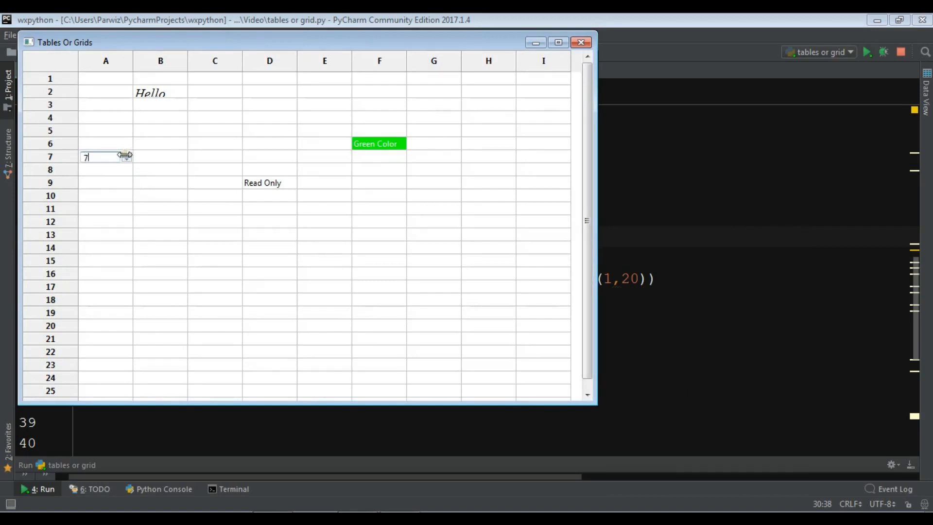